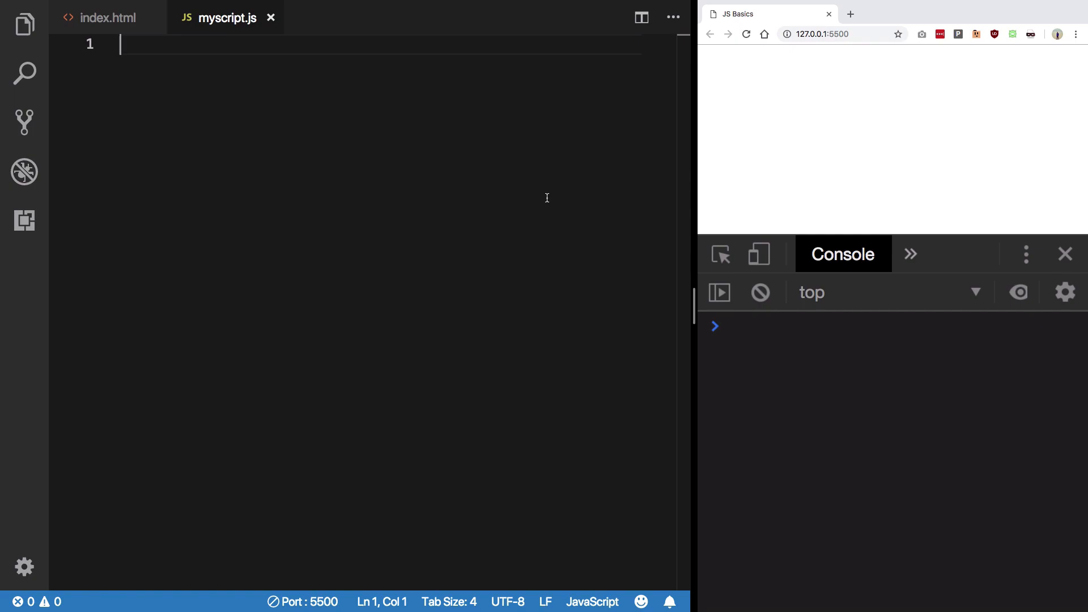
Declare let array = [1,2,3,4,5,6,7,8,9,10]; and start a new line with 'array.'.
text(let)
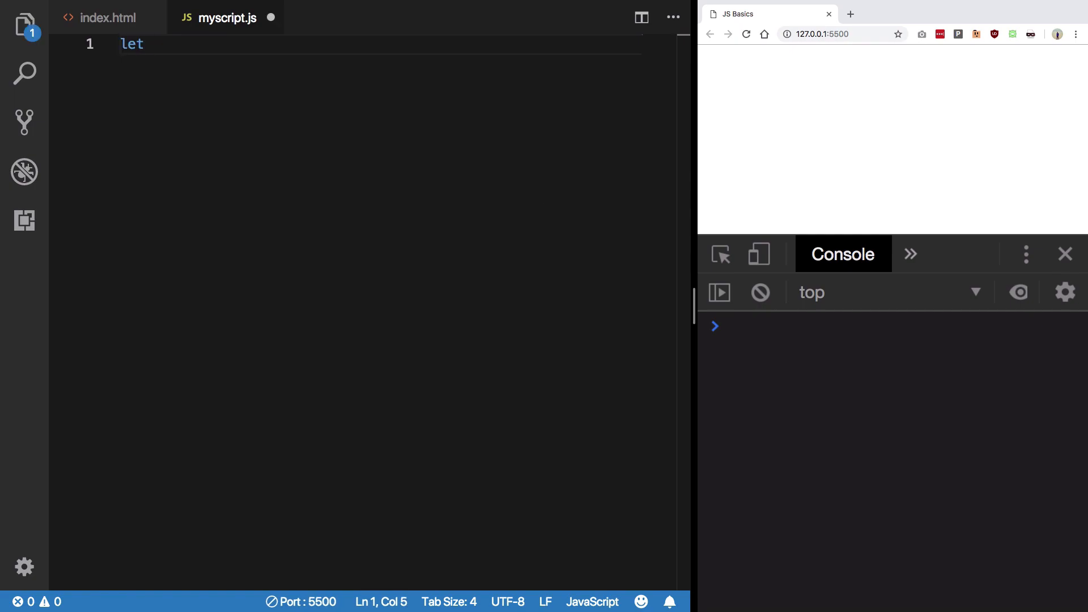
text(=)
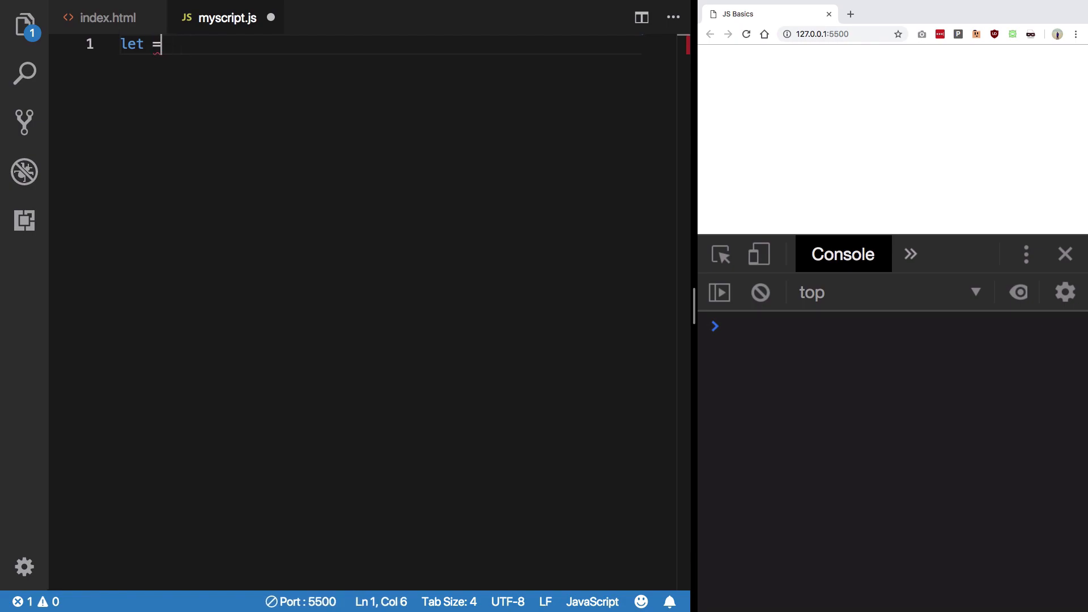
text(array = [1,2])
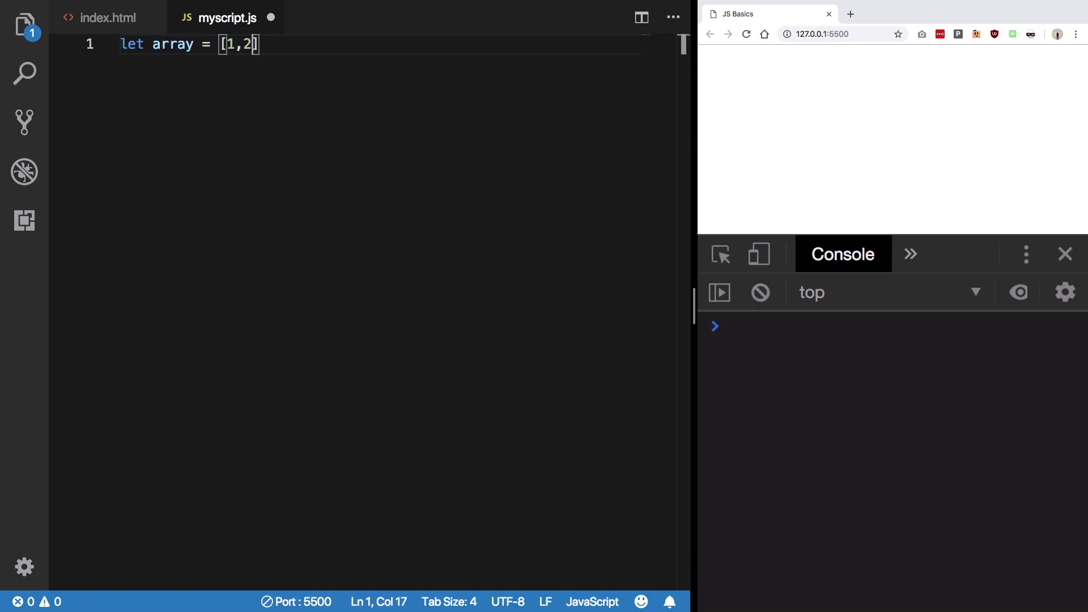
text(,3,4,5,6,7,8)
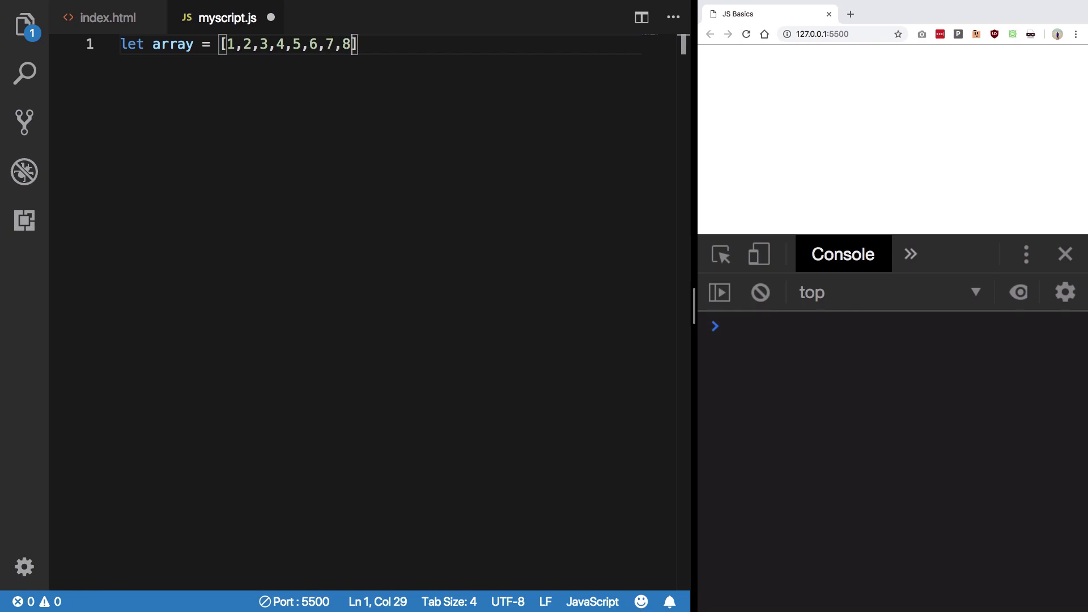
text(,9,10]; // ->)
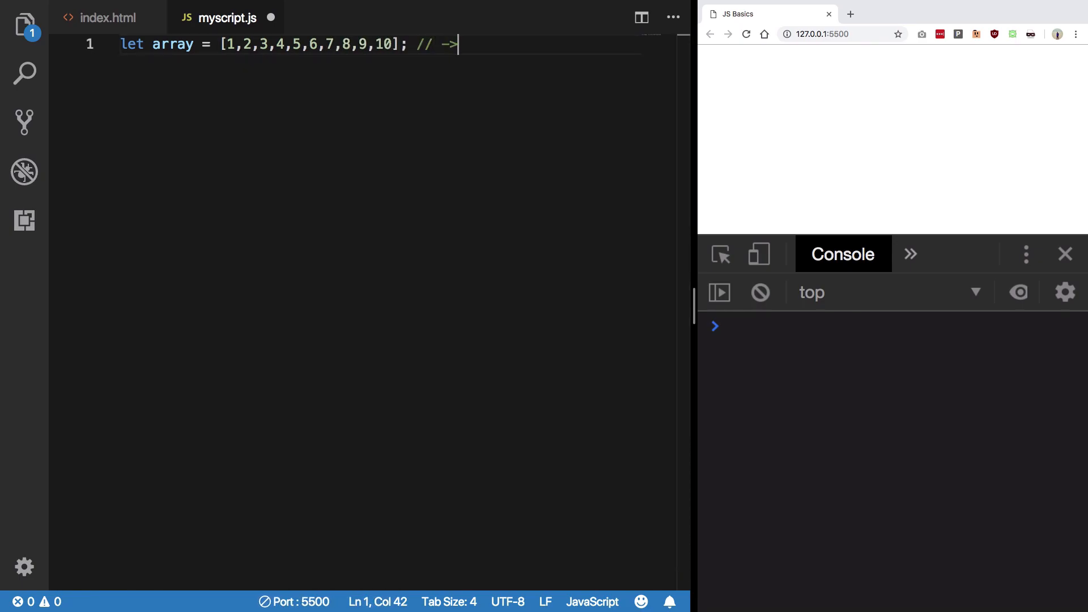
key(Enter)
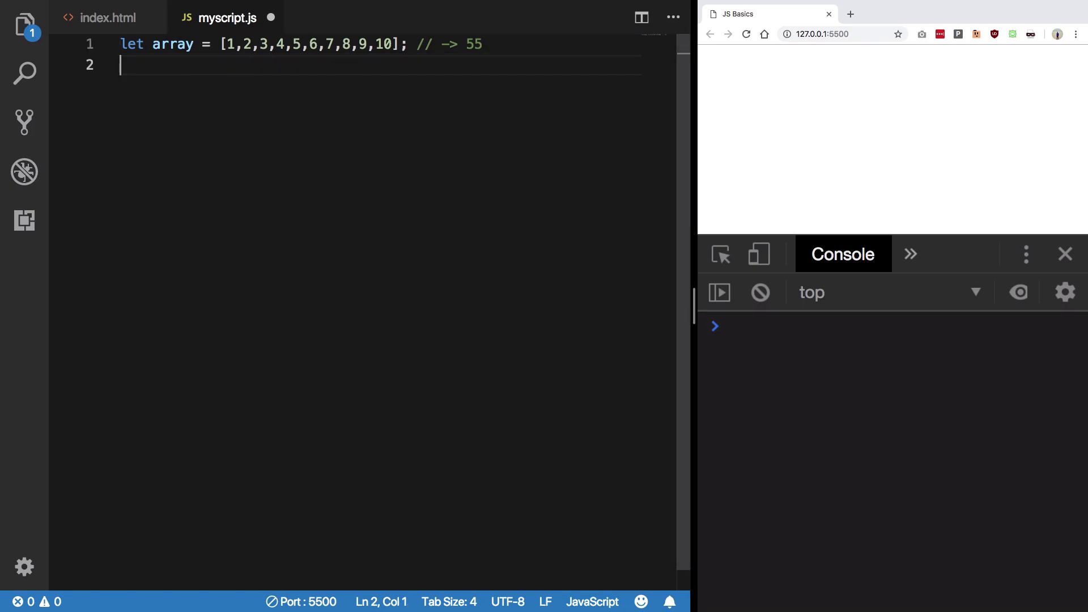
text(array.)
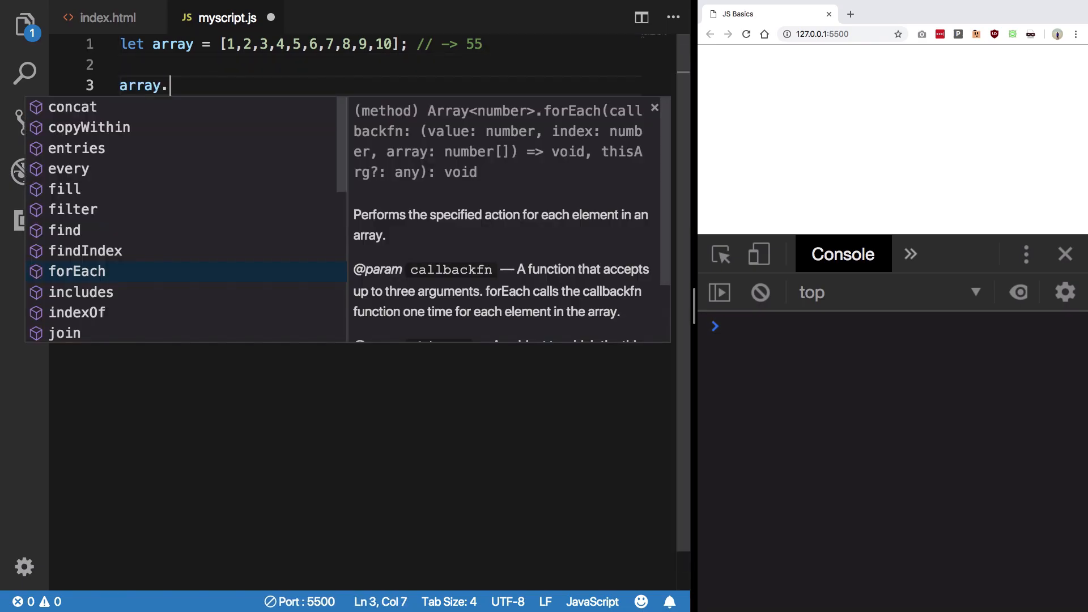
Write array.reduce with an (accumulator, currentValue) arrow callback.
text(reduce()
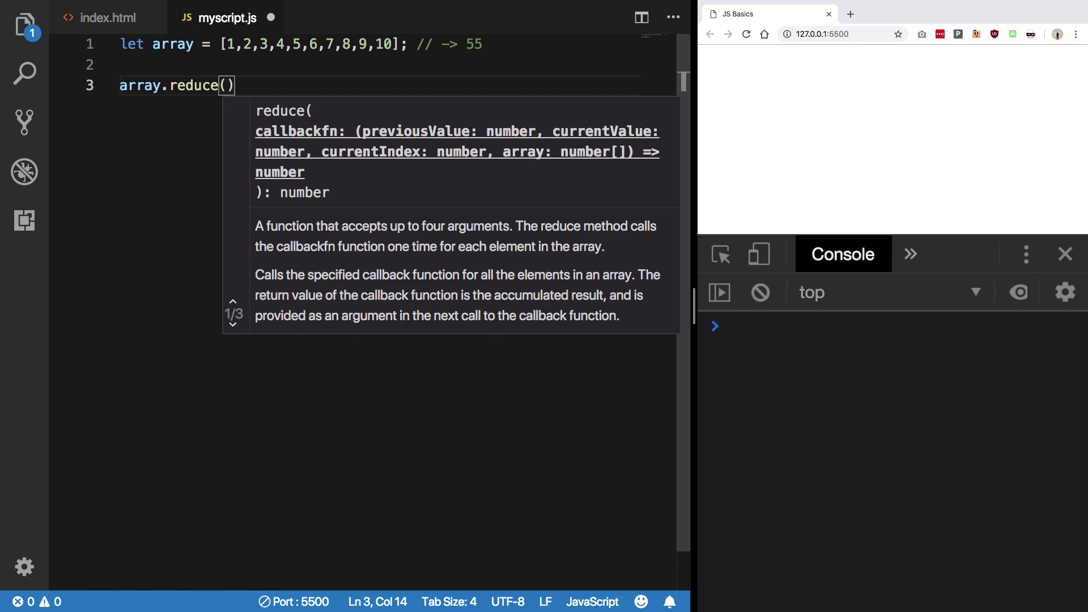
text(()
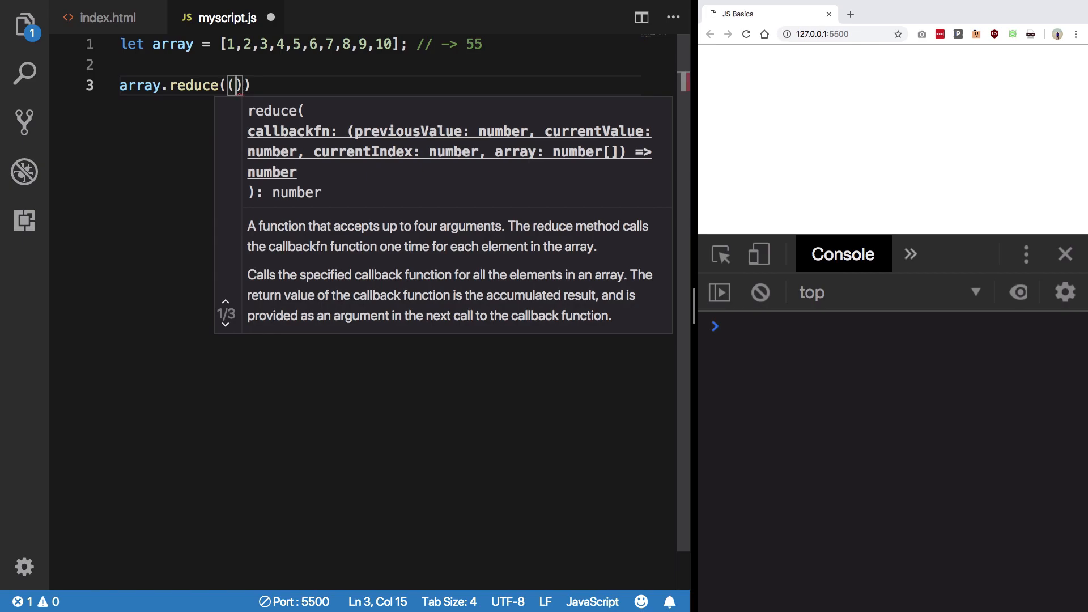
text(accumulator)
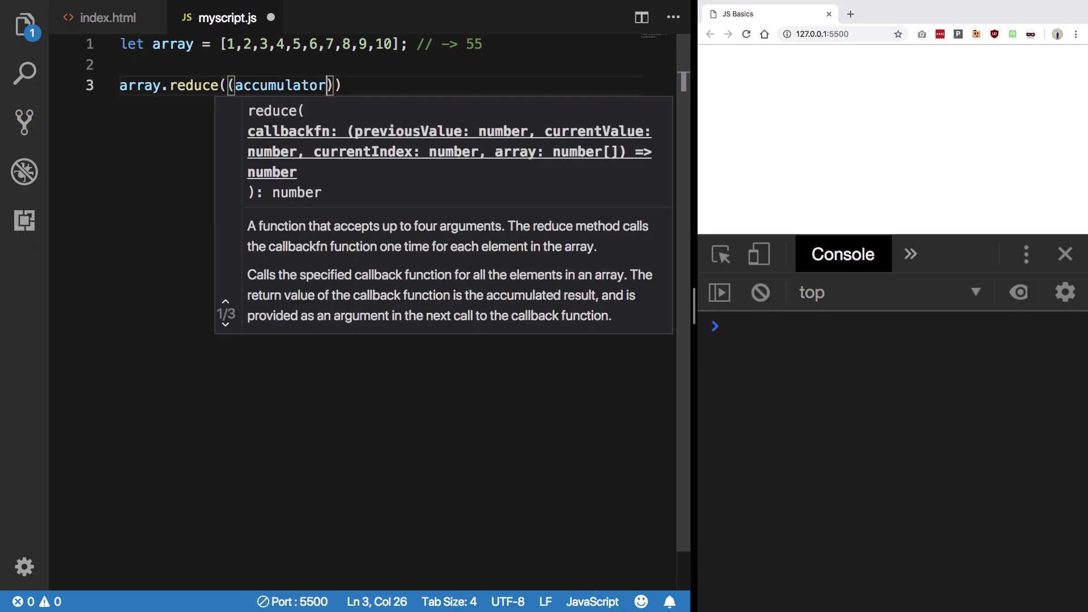
text(, curre)
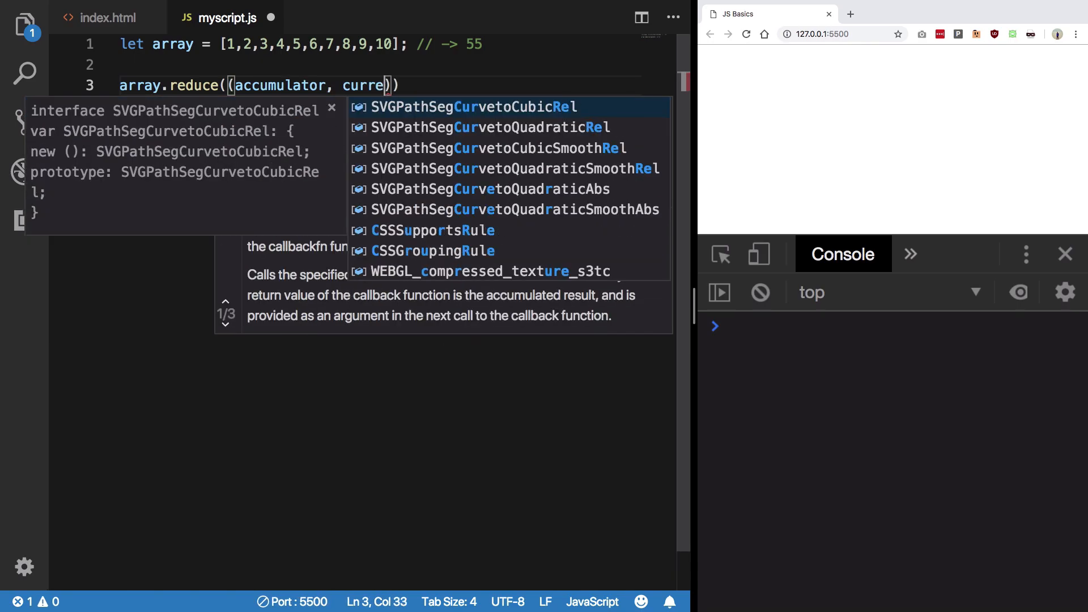
text(ntValue)
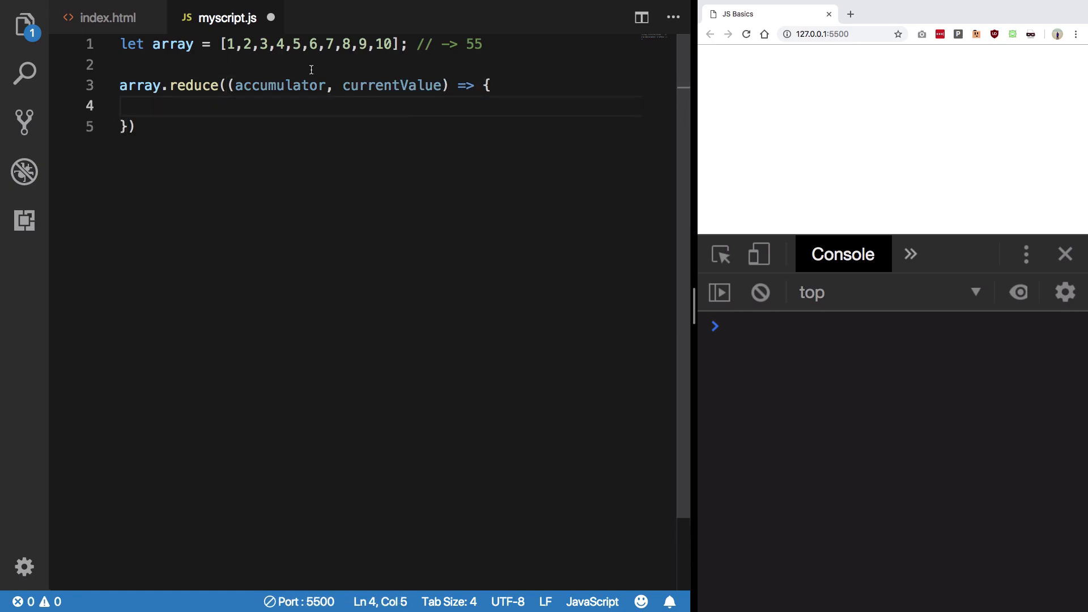
double_click(280, 86)
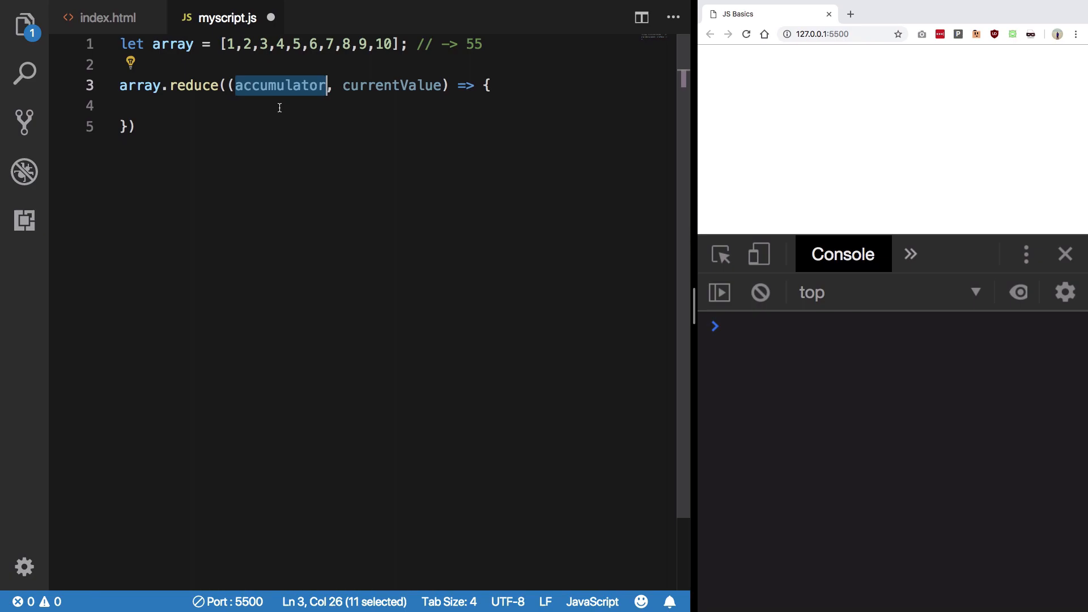
double_click(390, 86)
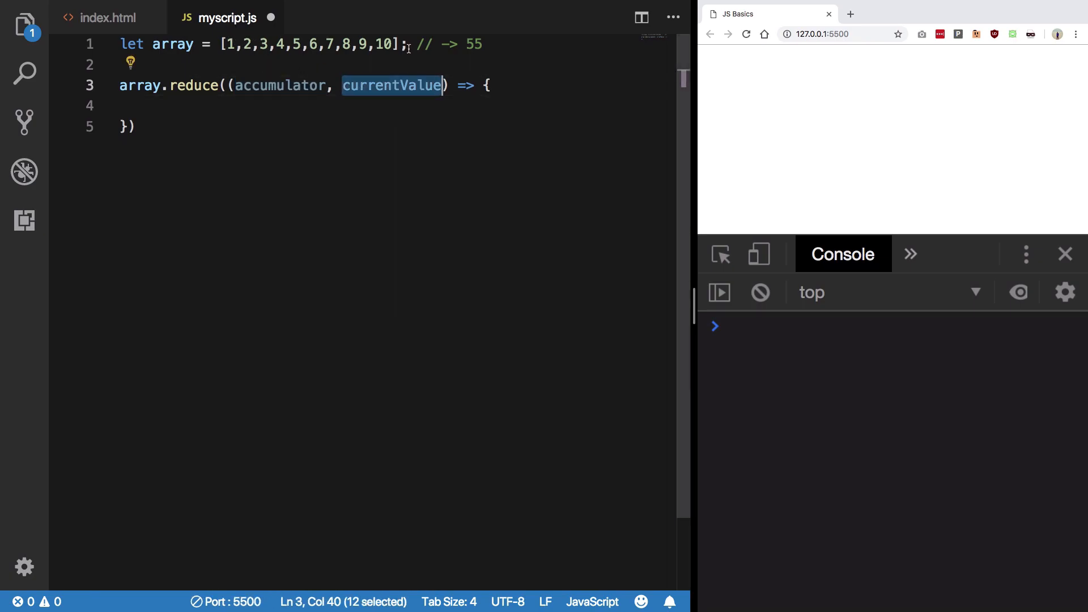
click(397, 105)
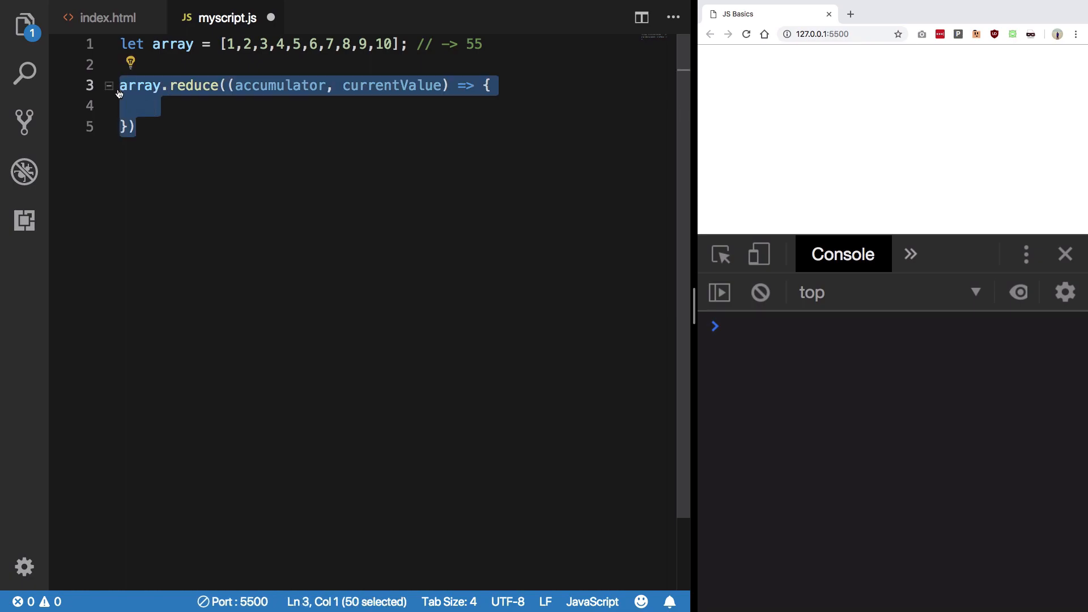
double_click(281, 85)
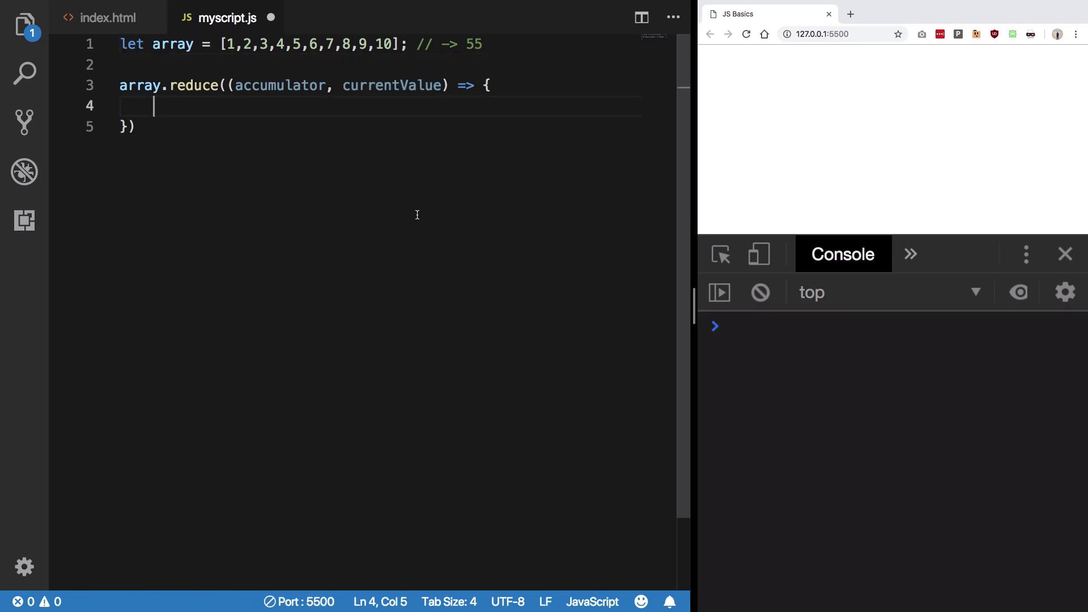
Make the reduce callback return accumulator + currentValue.
text(return accumulator)
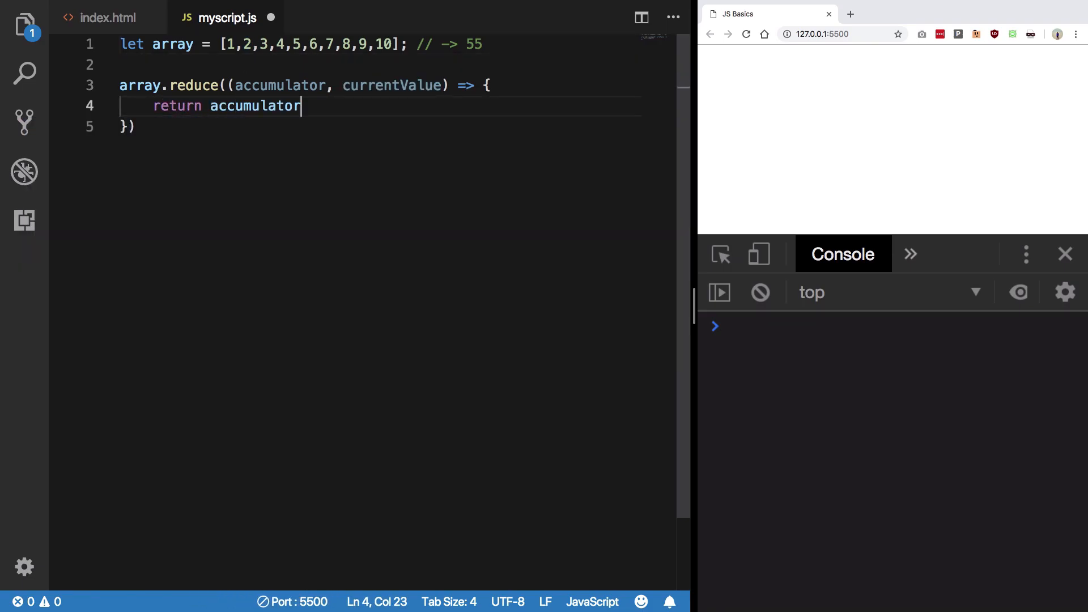
text(+ currentValue)
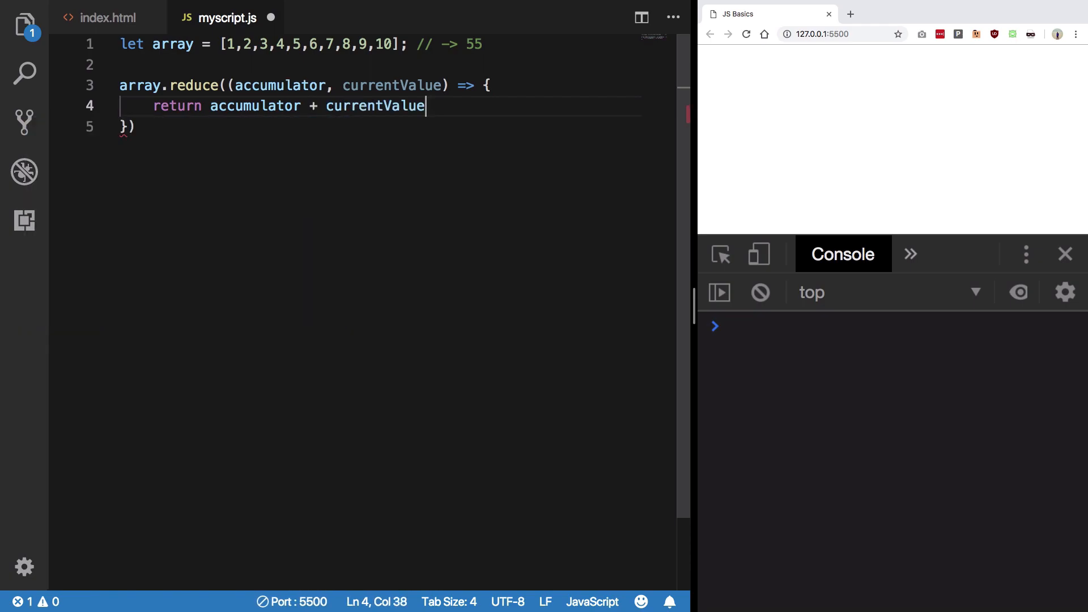
text(;)
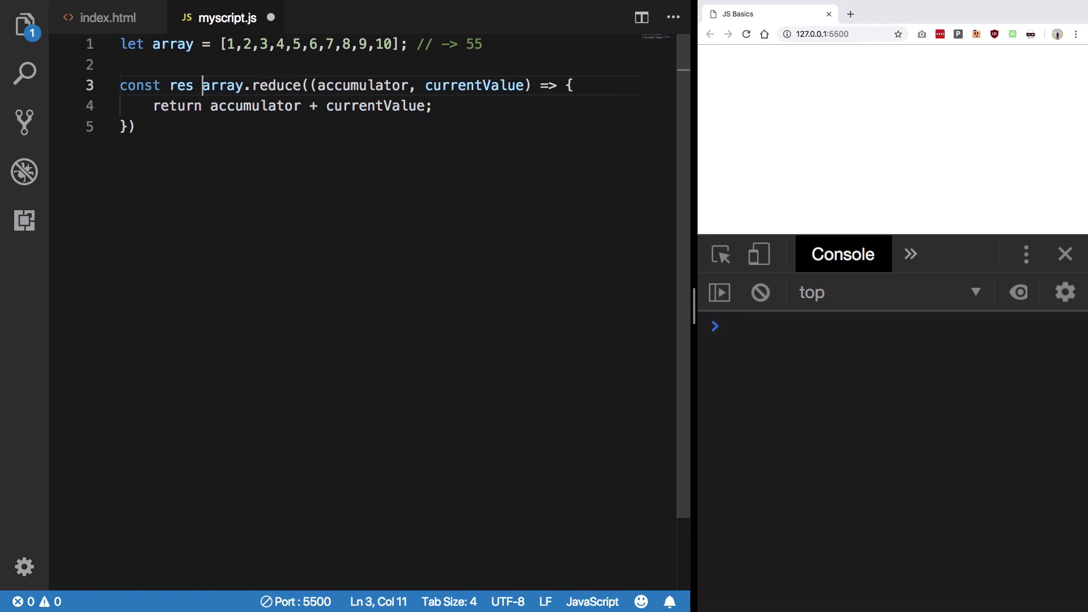
Add console.log(res); and insert a blank line above it.
text(console)
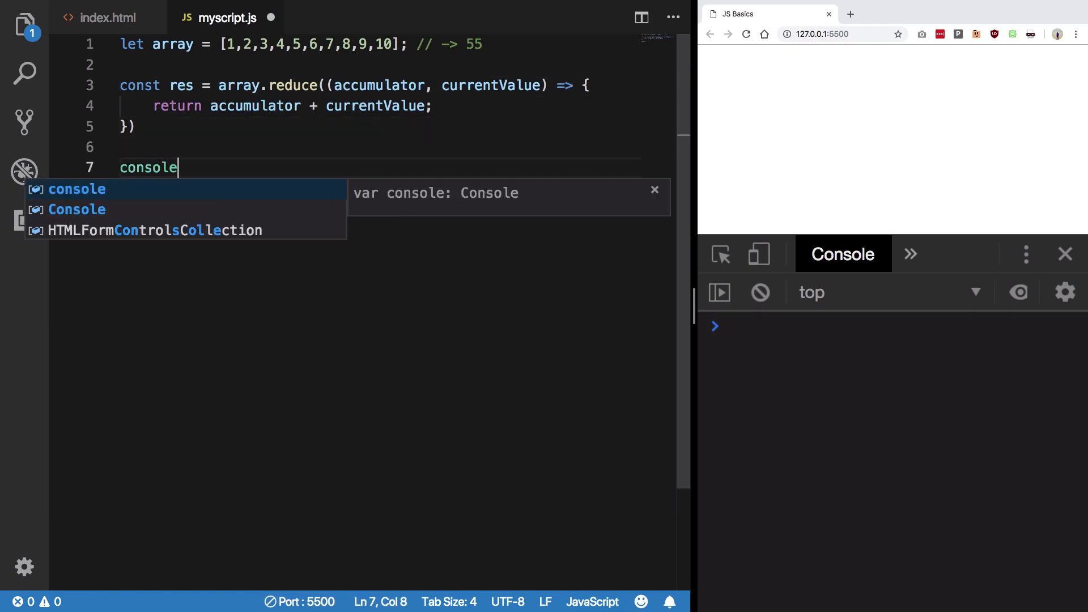
text(.log(res);)
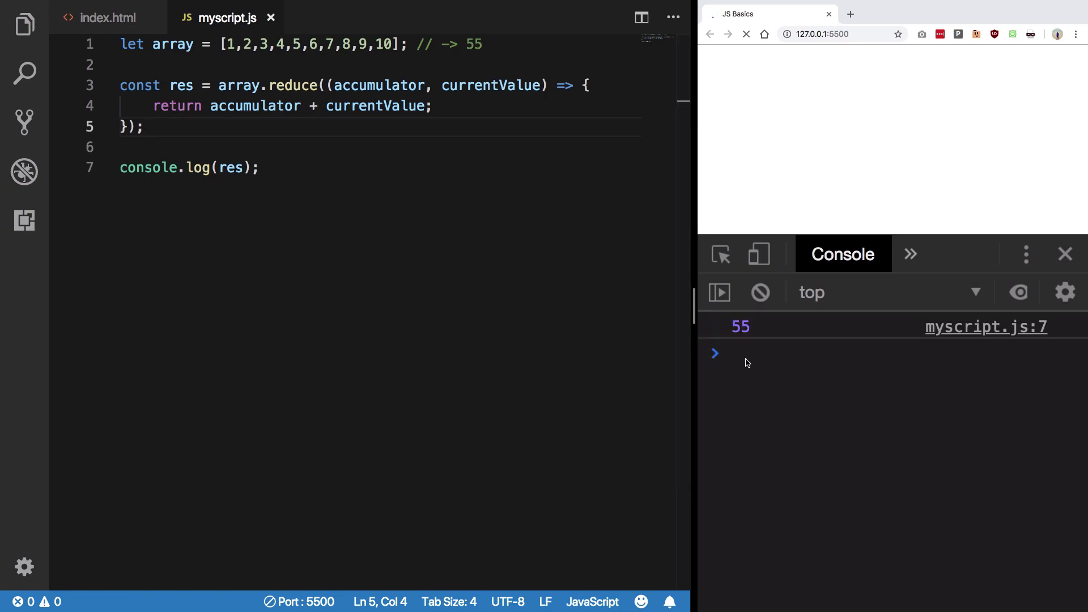
click(260, 168)
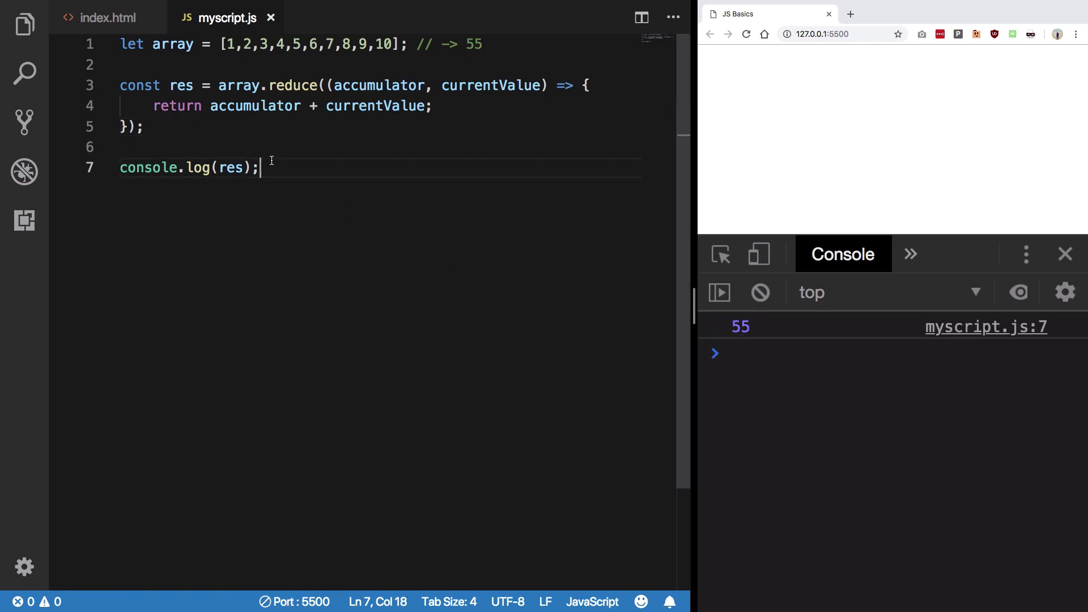
mouse_move(345, 85)
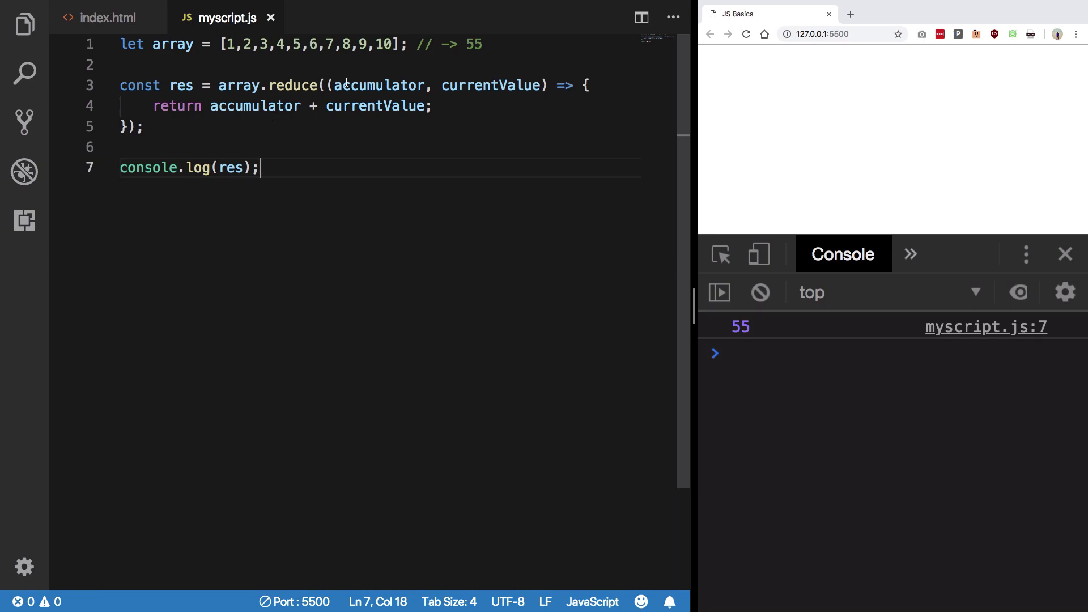
key(Enter)
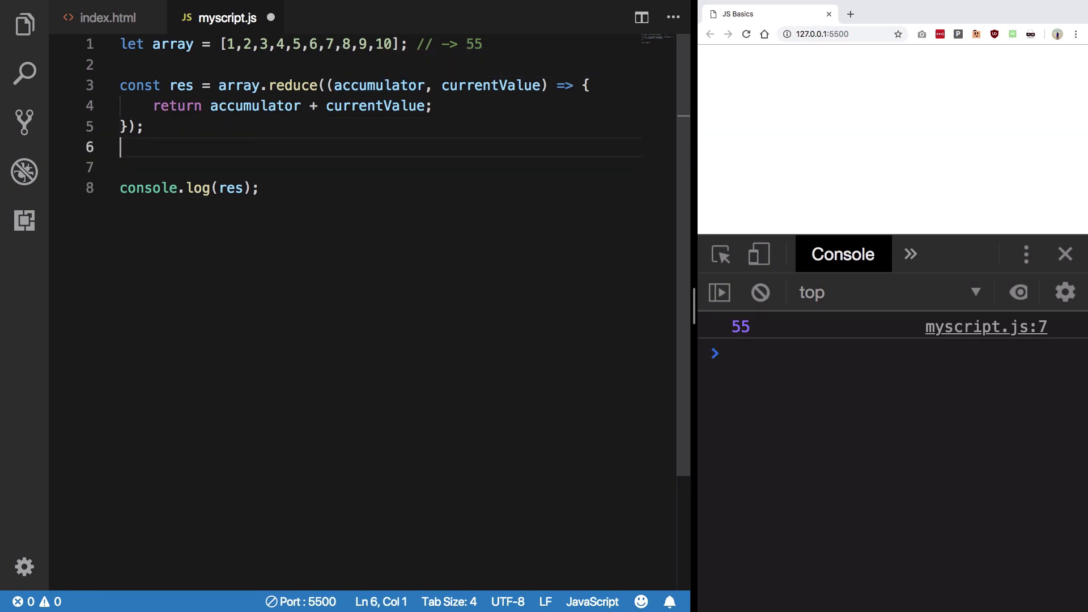
Write trace comments 'accumulator = 1 | currentValue = 2' and 'accumulator = 3 | currentValue = 3'.
text(// accu)
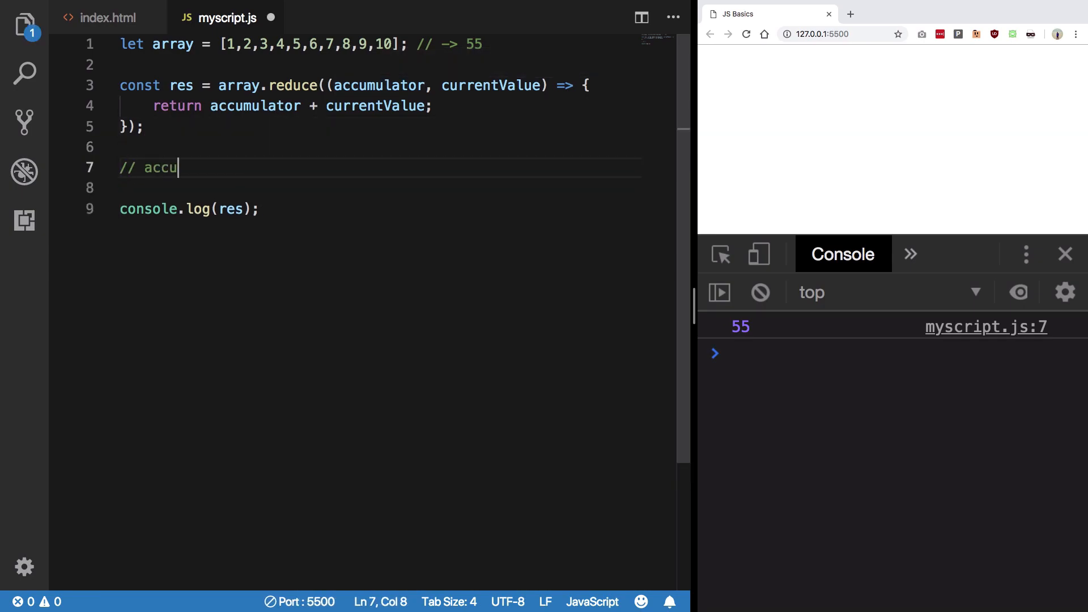
text(mulator =-)
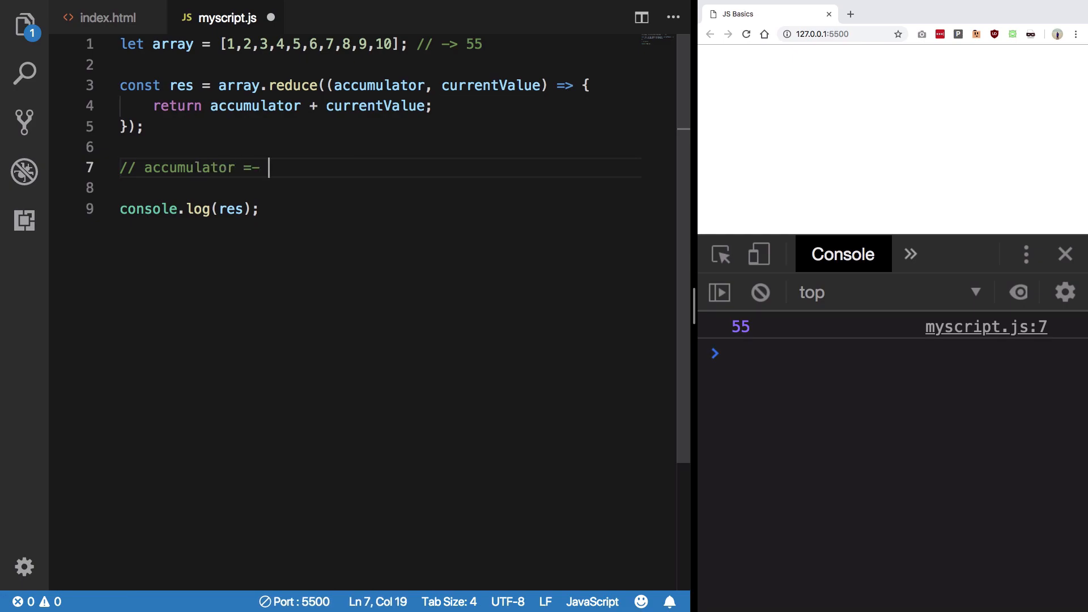
text(1 | cur)
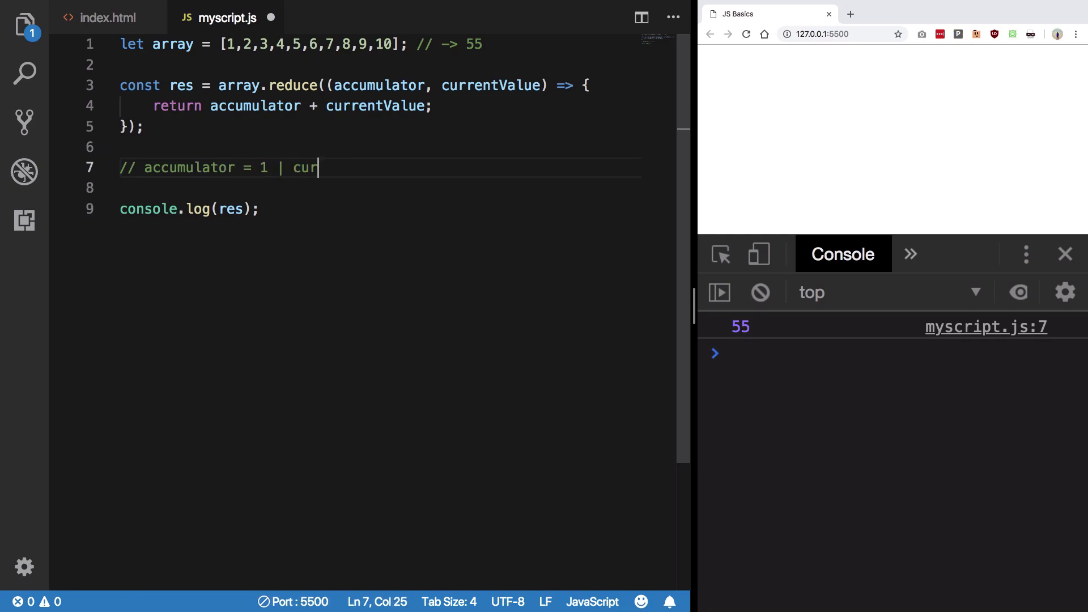
text(rentValue = 2)
text(//)
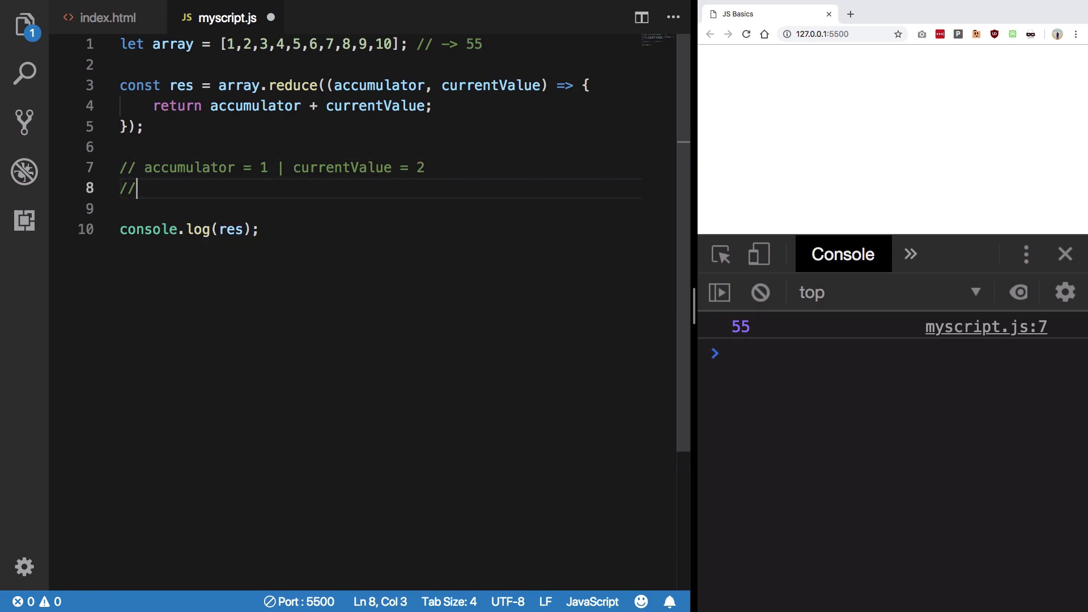
text(accumulator)
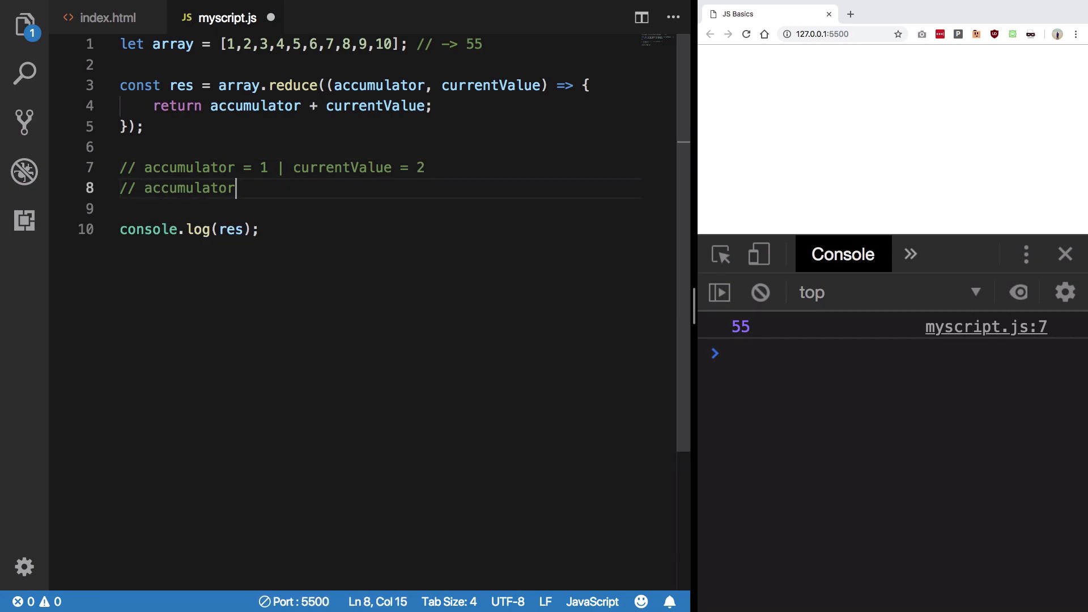
text(= 3 |)
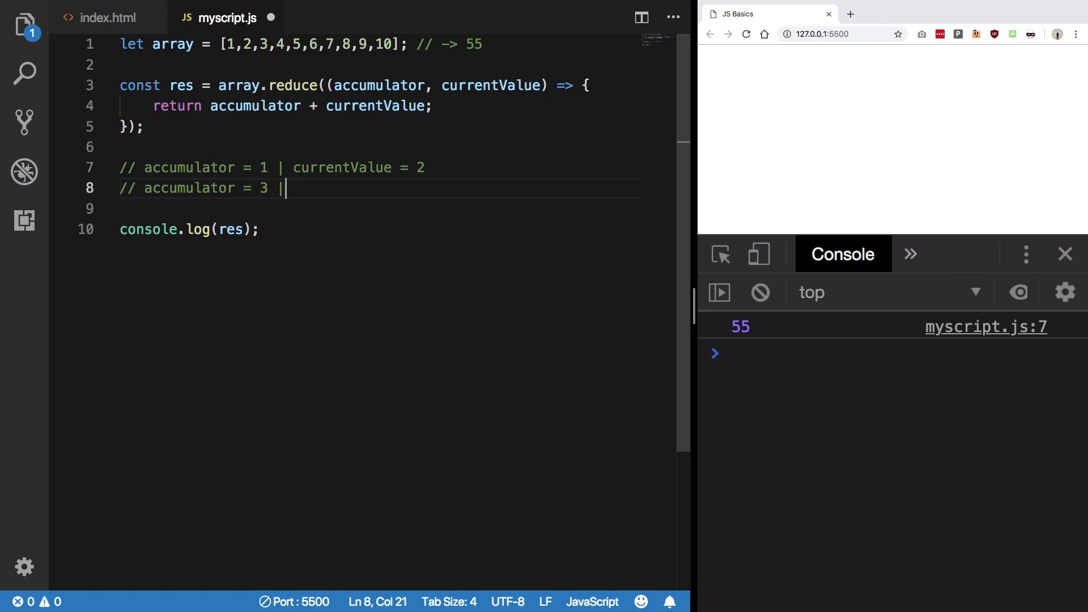
text(curr)
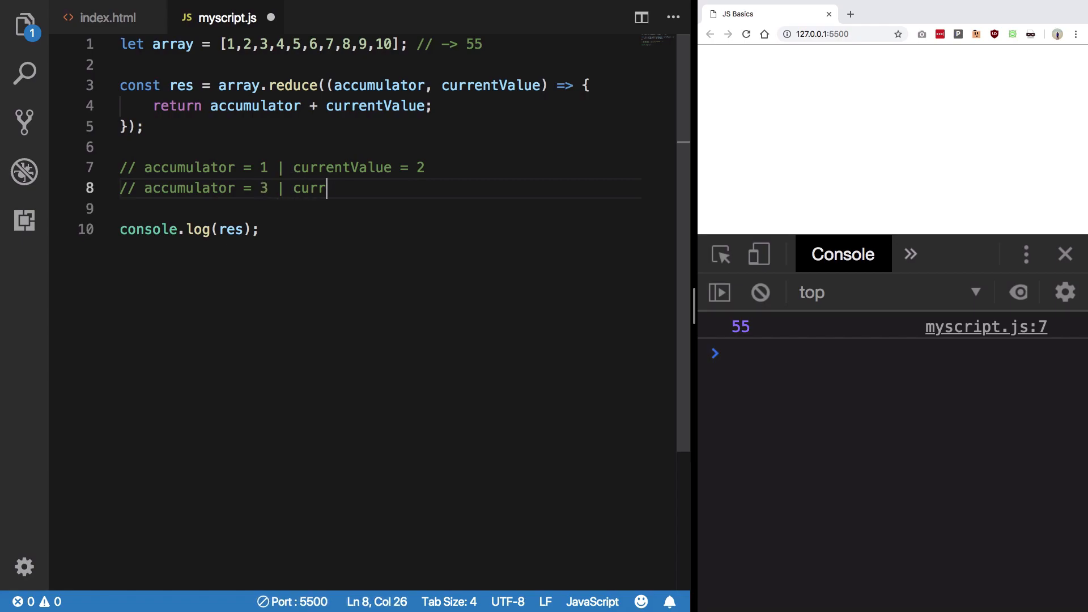
text(entValue = 3)
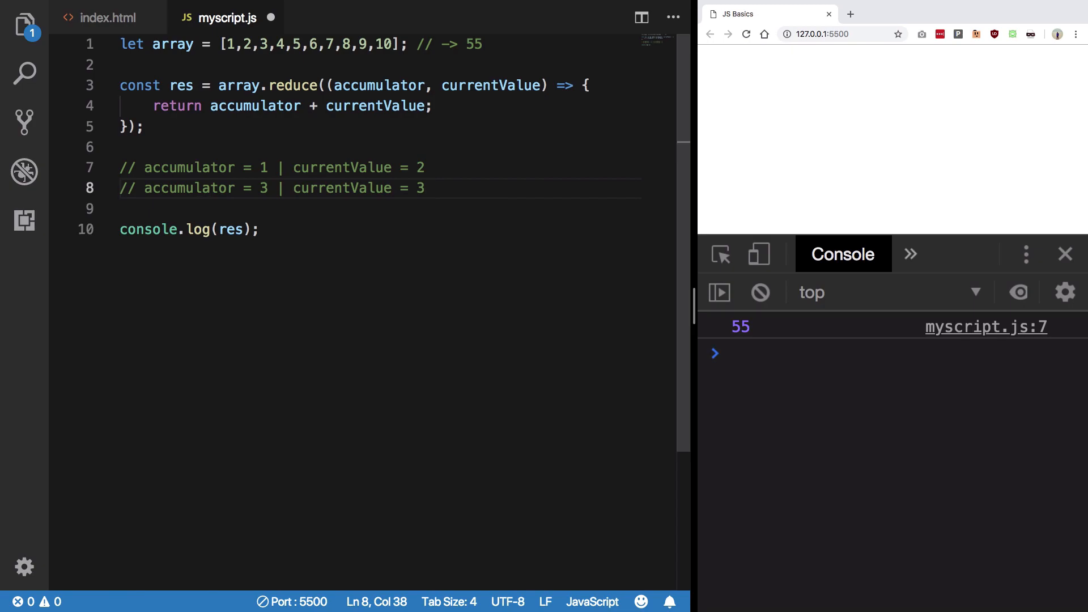
Finish the trace with accumulator 45, currentValue 10, result 55, and highlight the callback.
text(/)
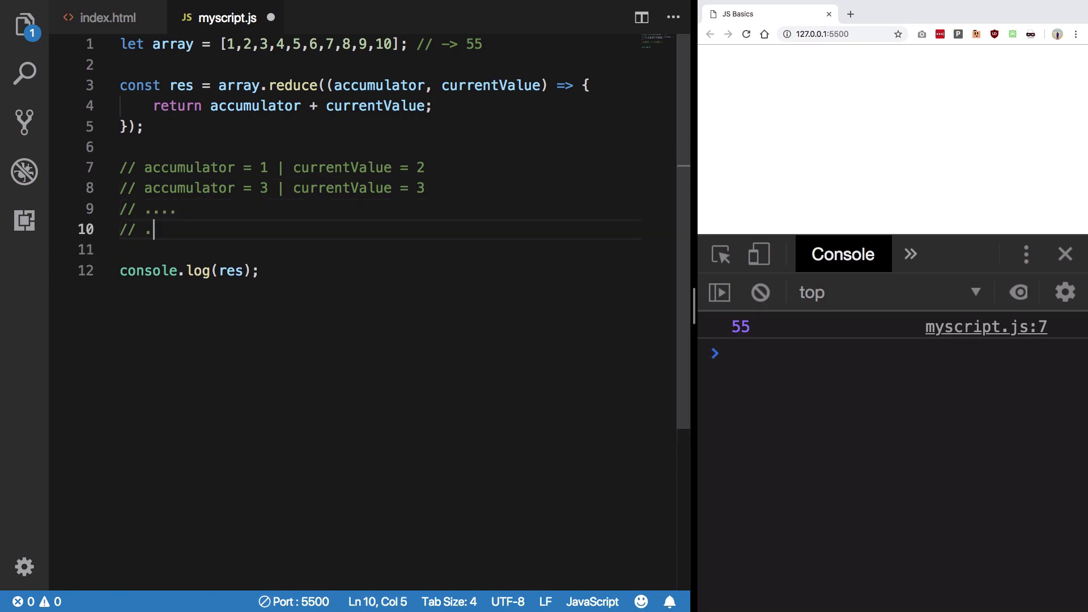
text(. 55 | currentValue)
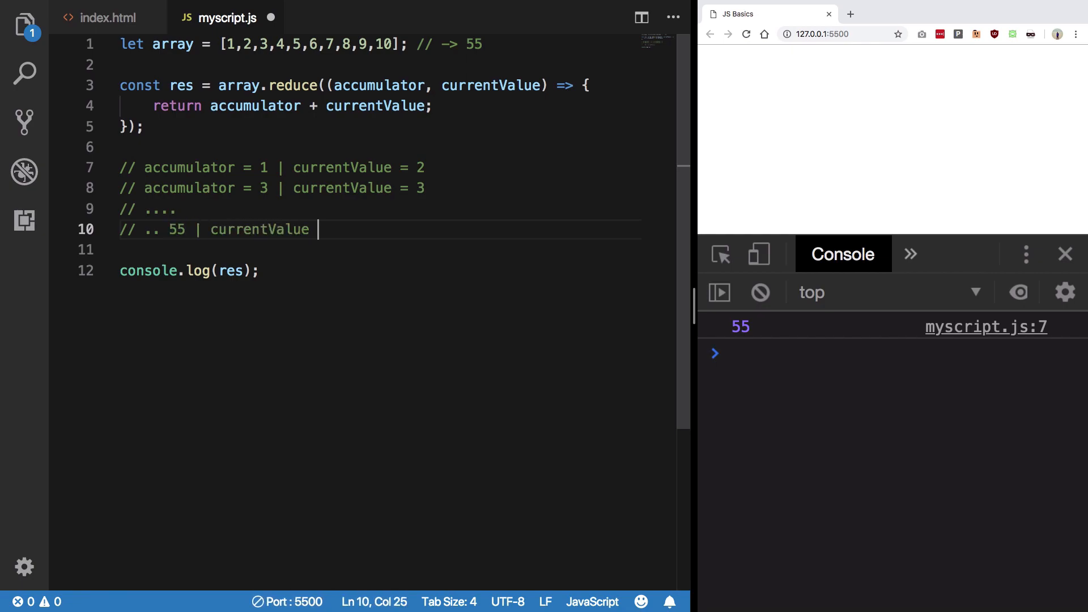
text(= 10)
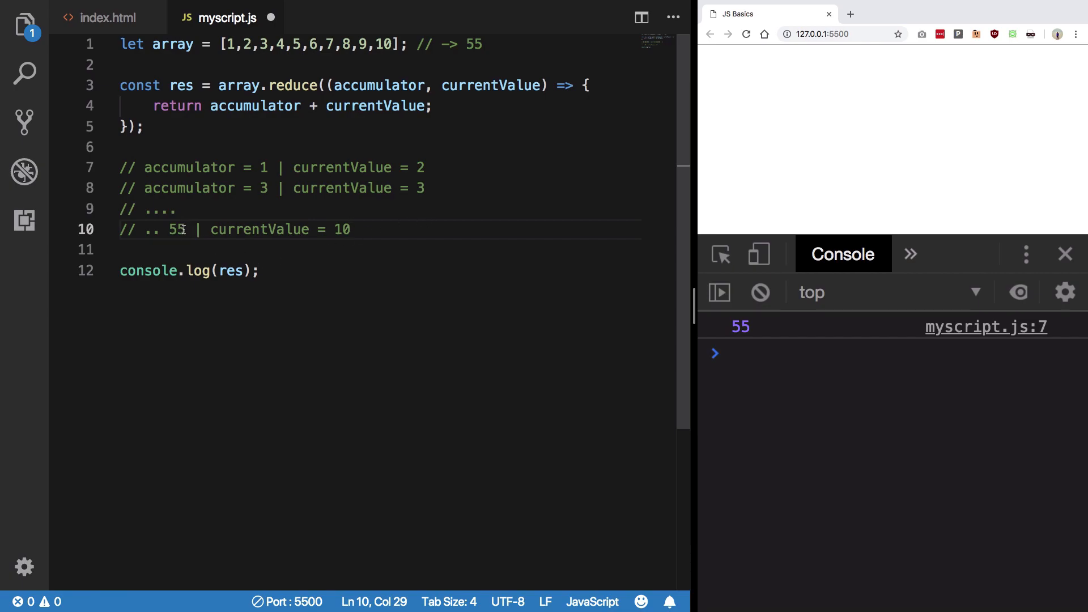
text(45)
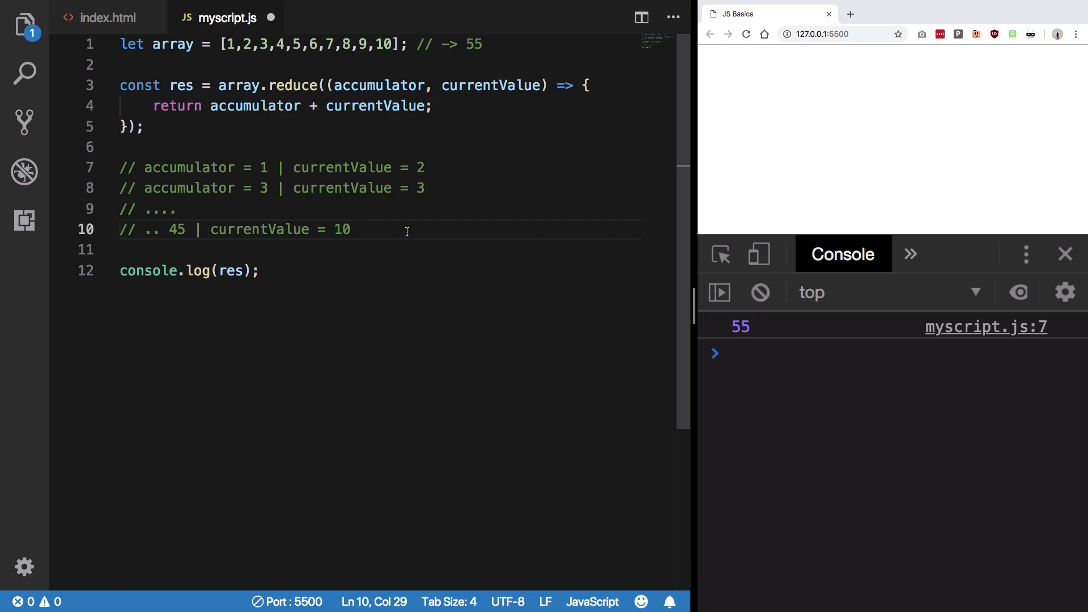
mouse_move(327, 115)
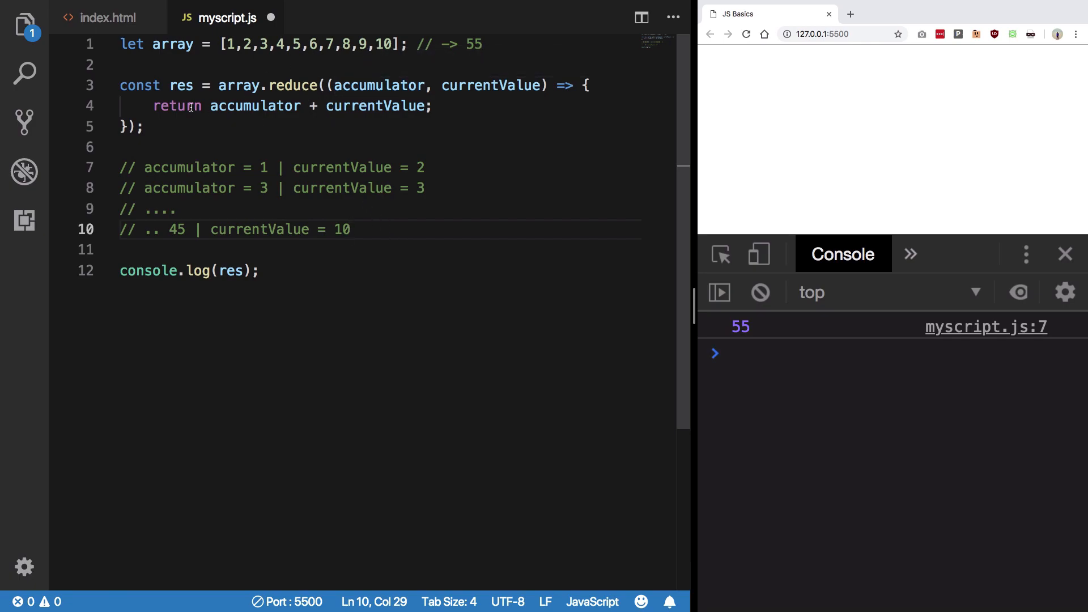
drag(154, 105, 335, 106)
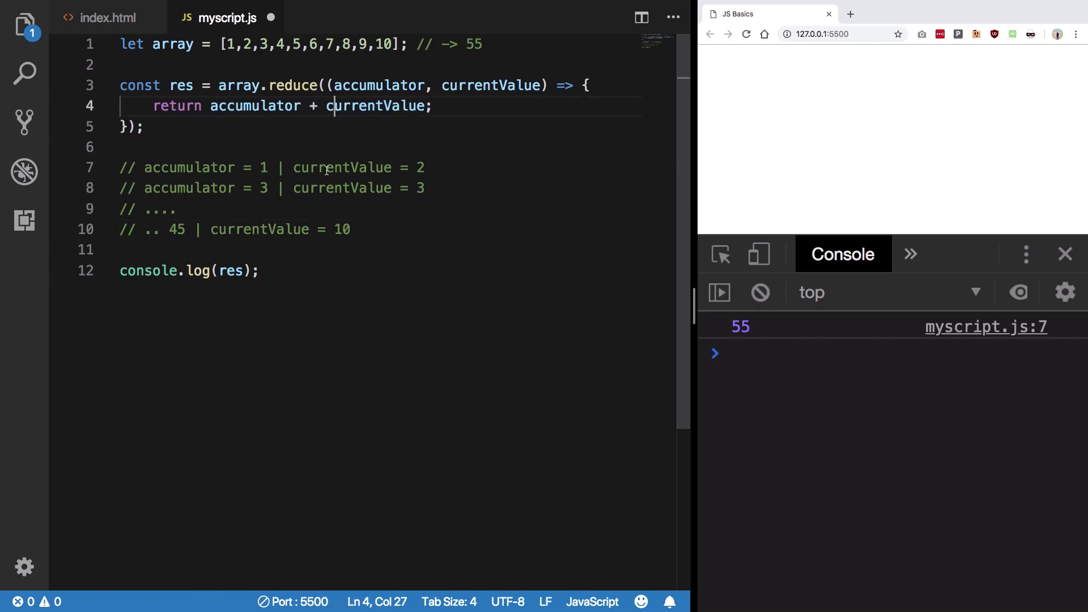
mouse_move(413, 179)
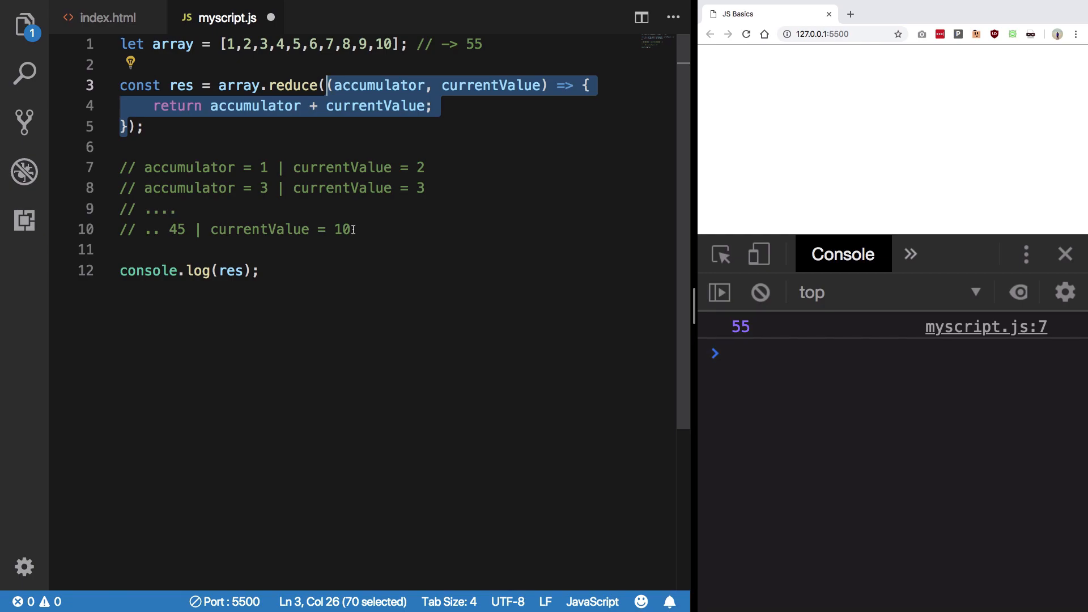
mouse_move(378, 213)
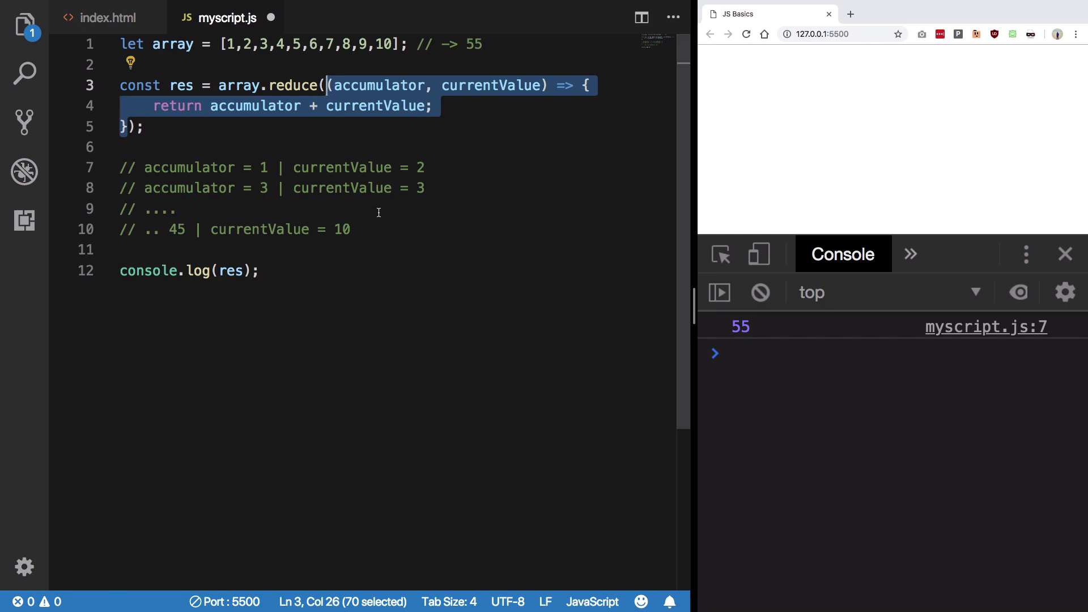
mouse_move(372, 229)
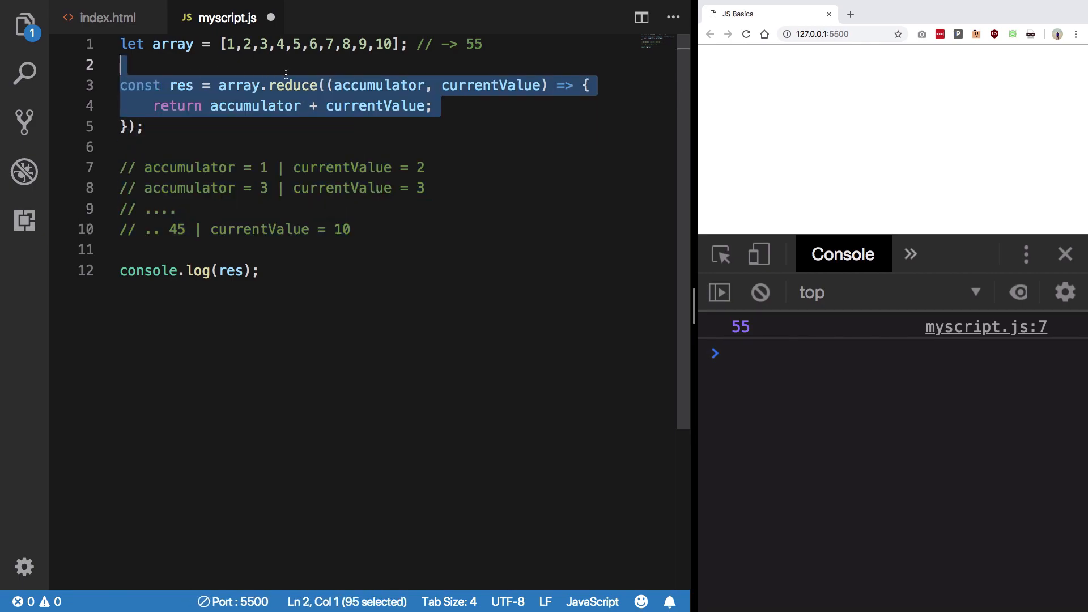
Give the reduce call an initial value of 0 after the callback.
click(129, 127)
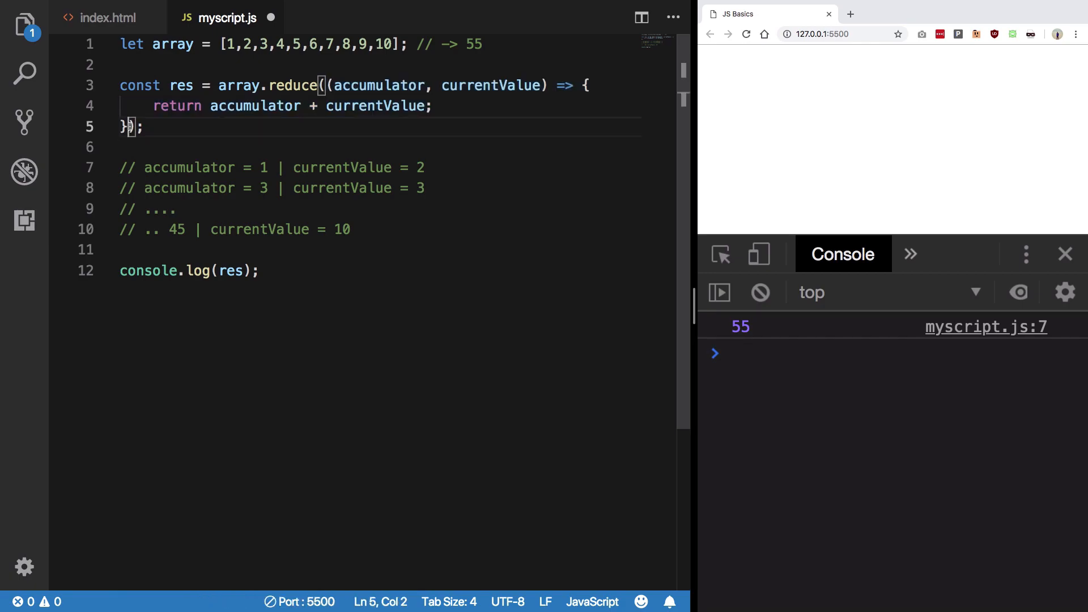
text(, 0)
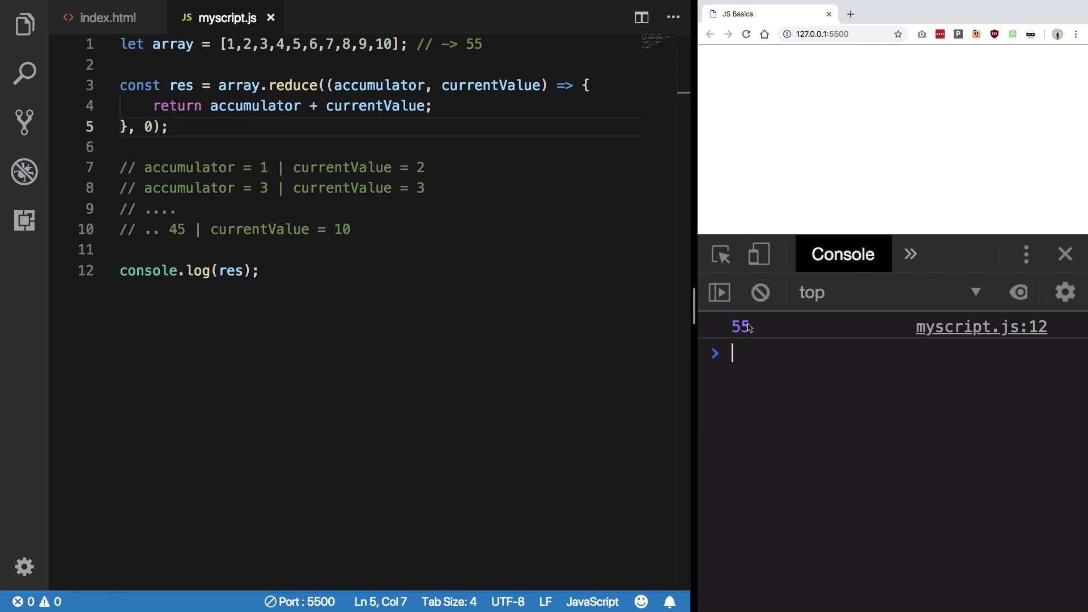
click(137, 126)
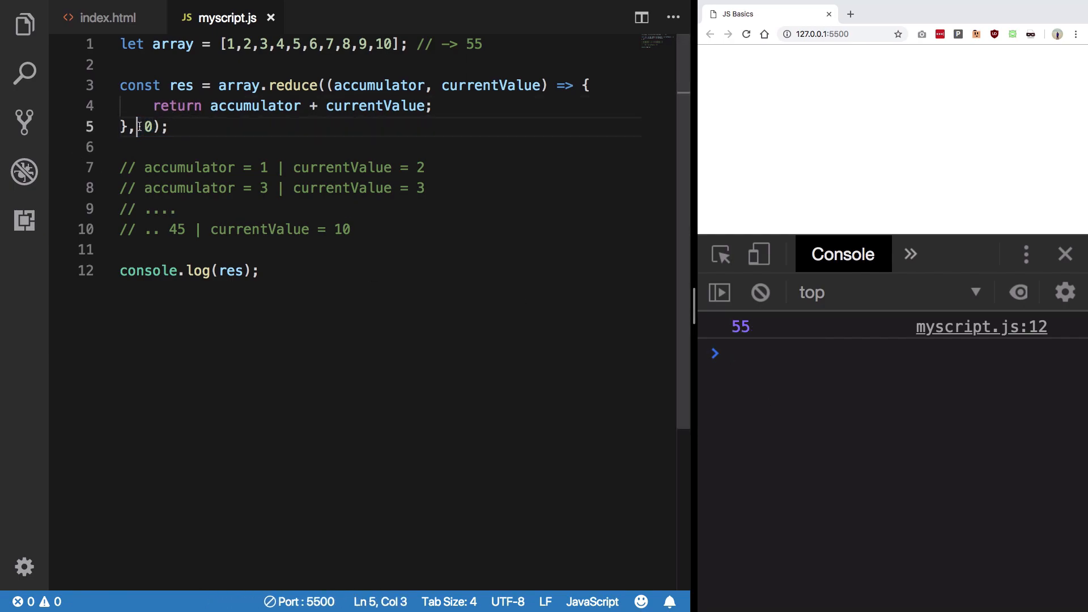
double_click(380, 86)
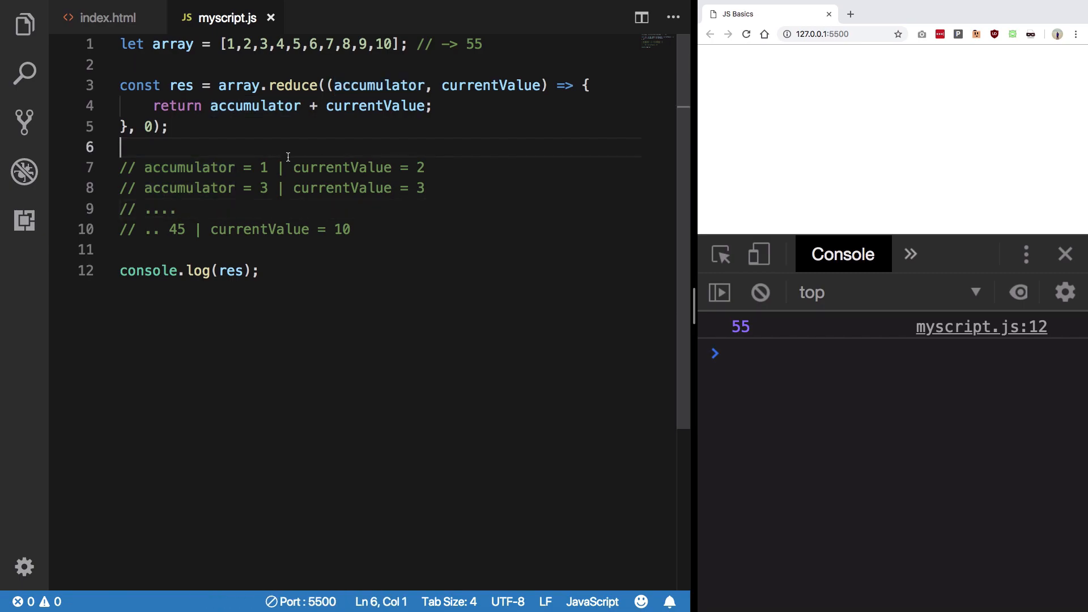
Add the comment '// accumulator = 0 | currentValue = 1' and save myscript.js.
text(// accumu)
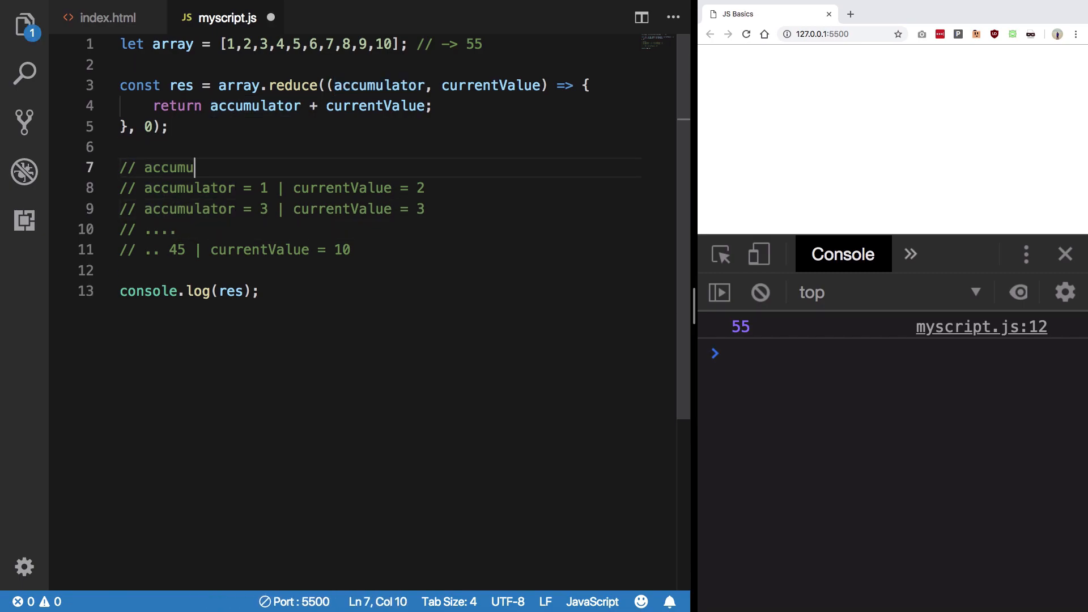
text(lator = 0 |)
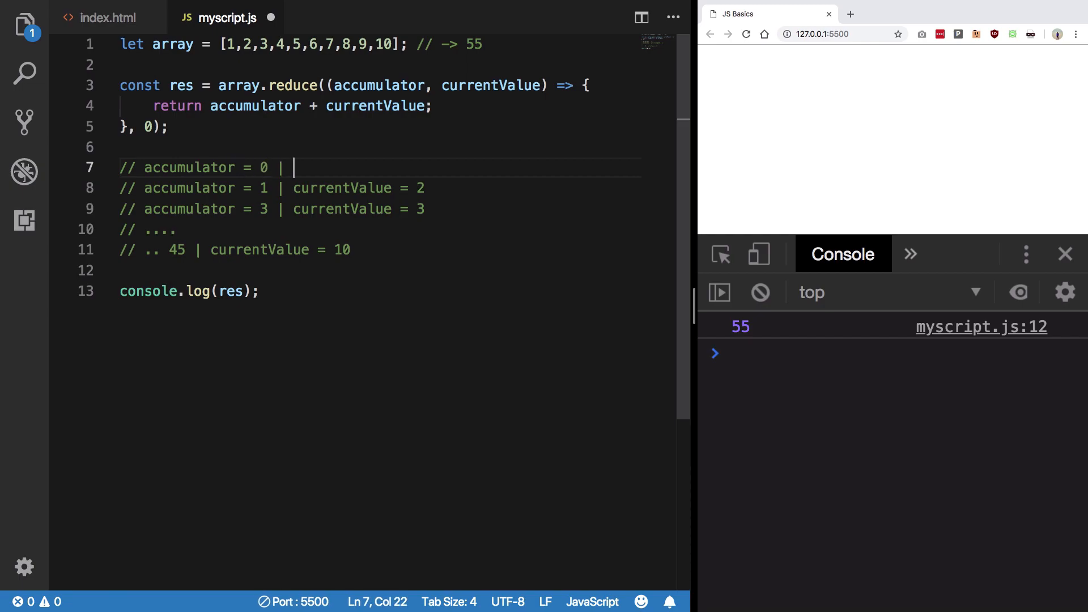
text(currentValue = 1)
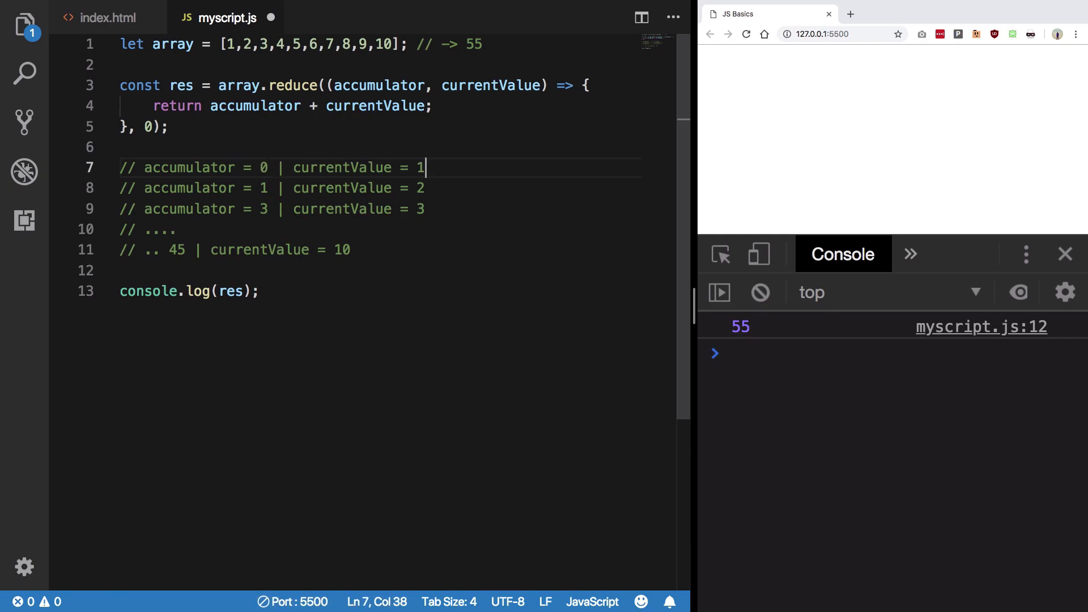
key(ctrl+s)
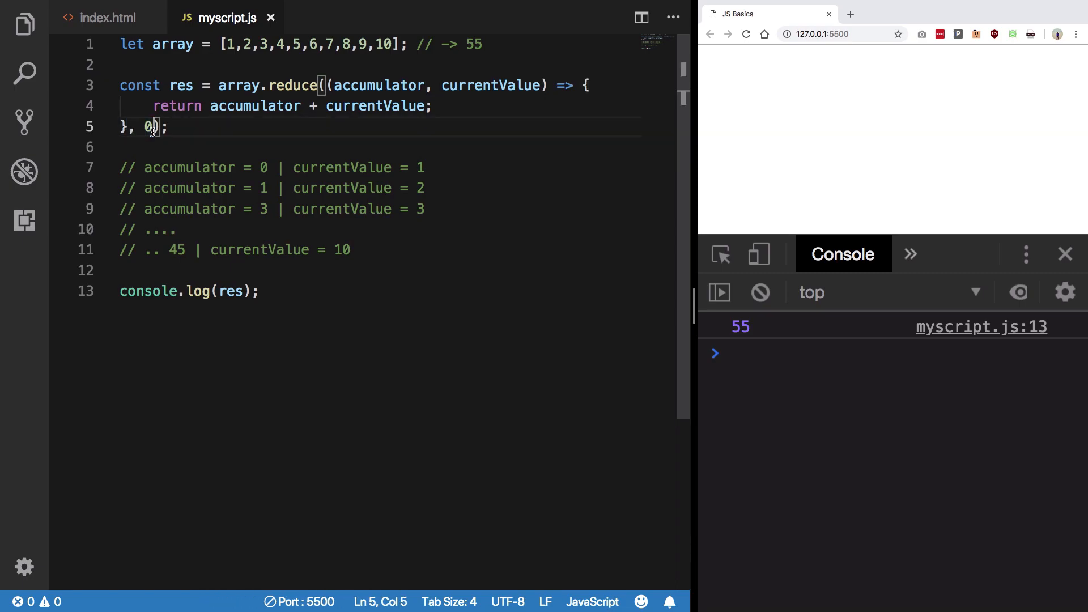
Remove the ', 0' initial value and the accumulator-0 trace comment, then save.
drag(121, 167, 188, 209)
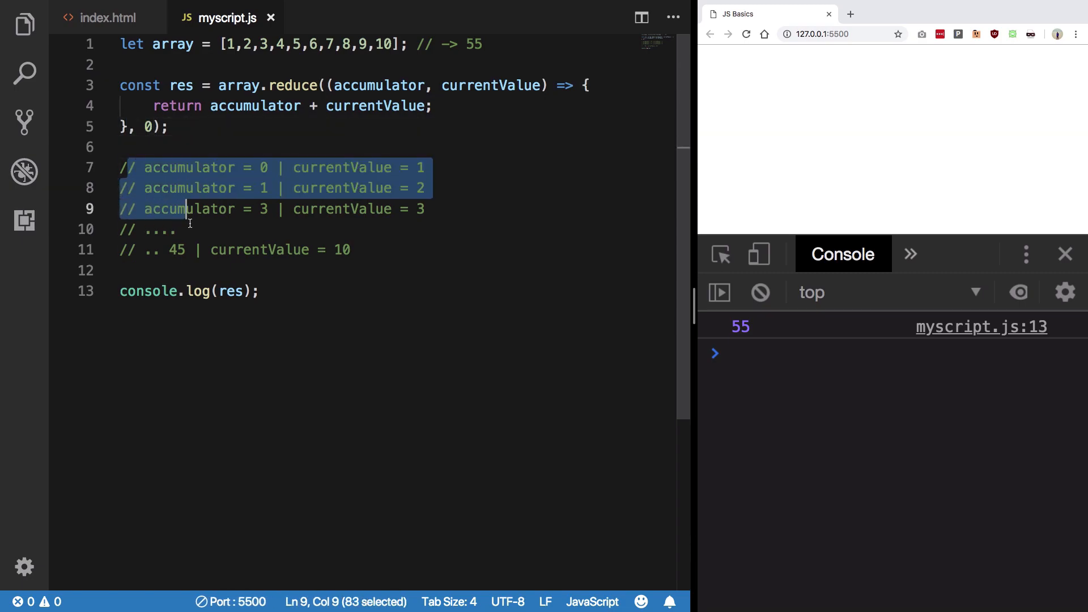
click(392, 188)
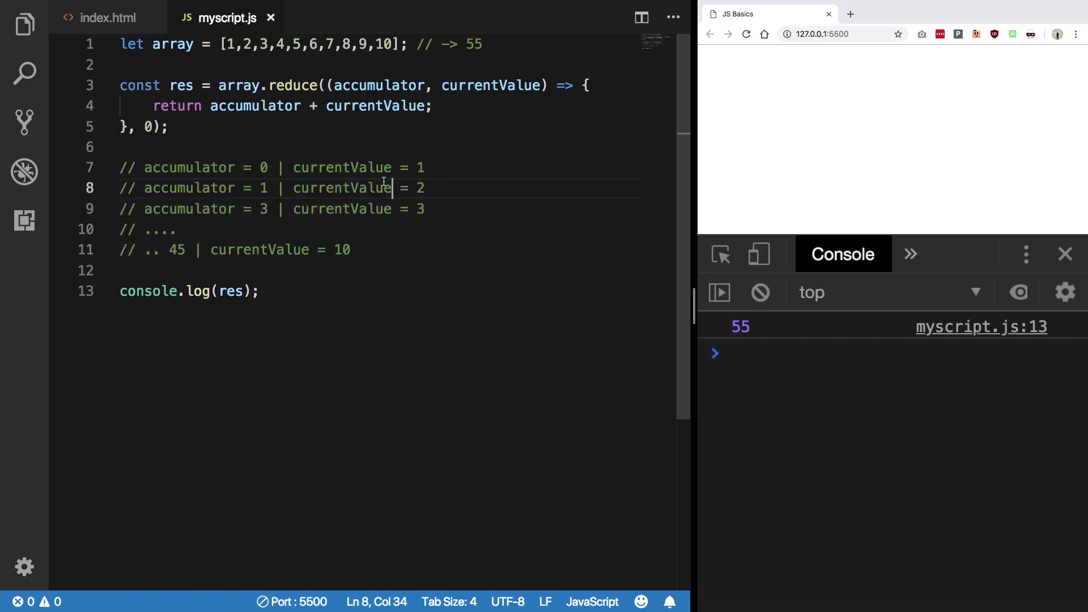
drag(368, 167, 424, 168)
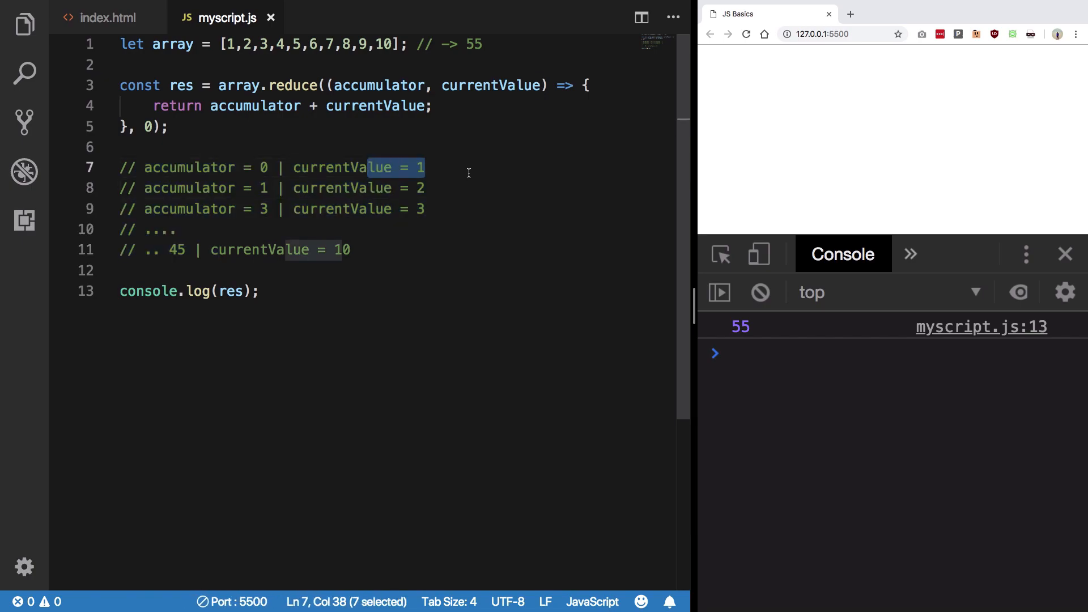
click(152, 127)
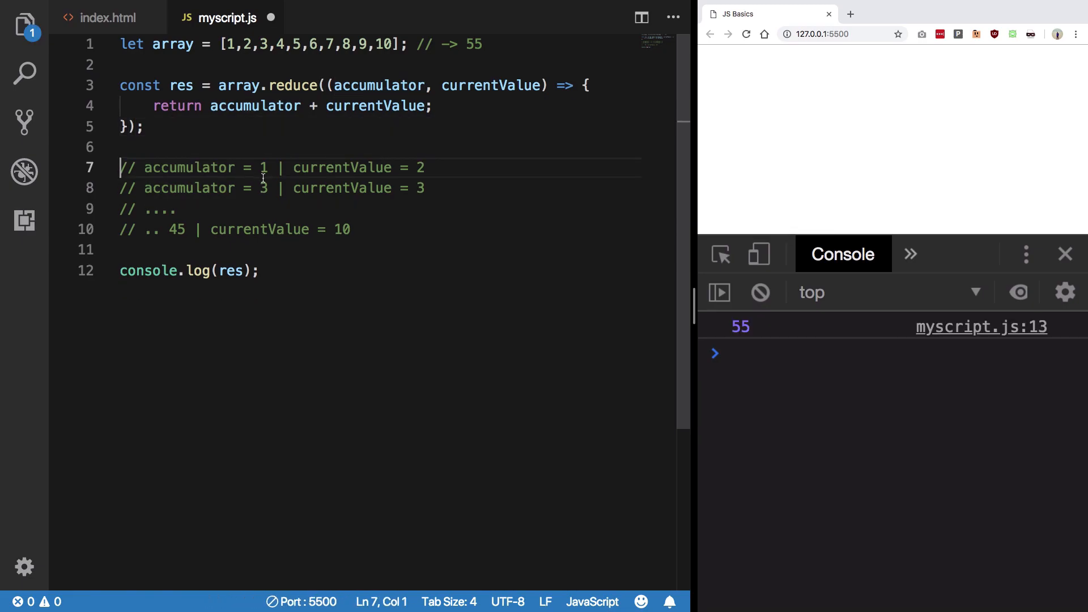
click(236, 44)
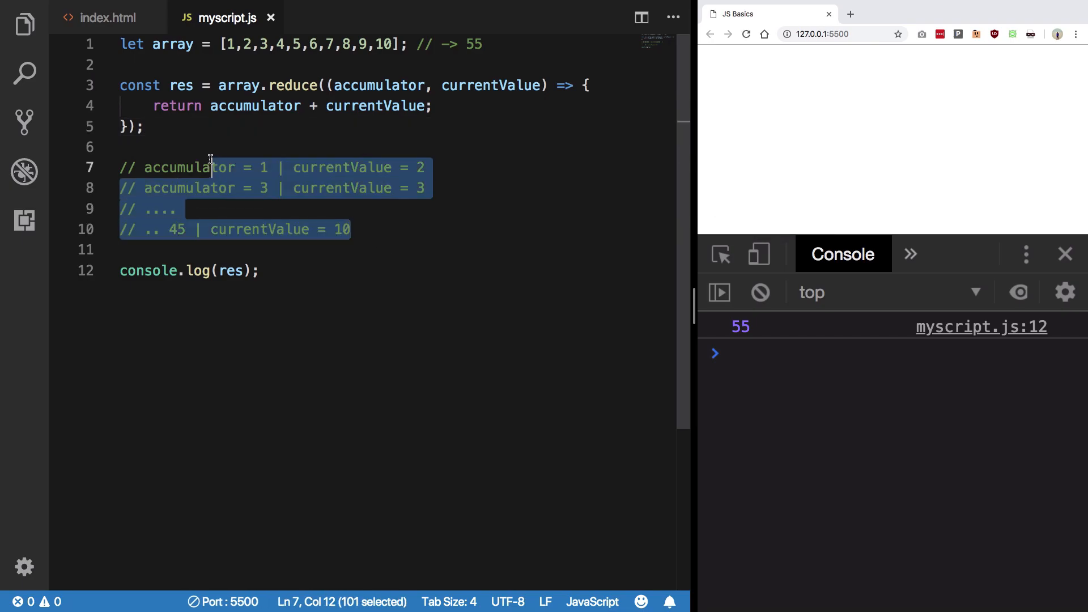
mouse_move(313, 86)
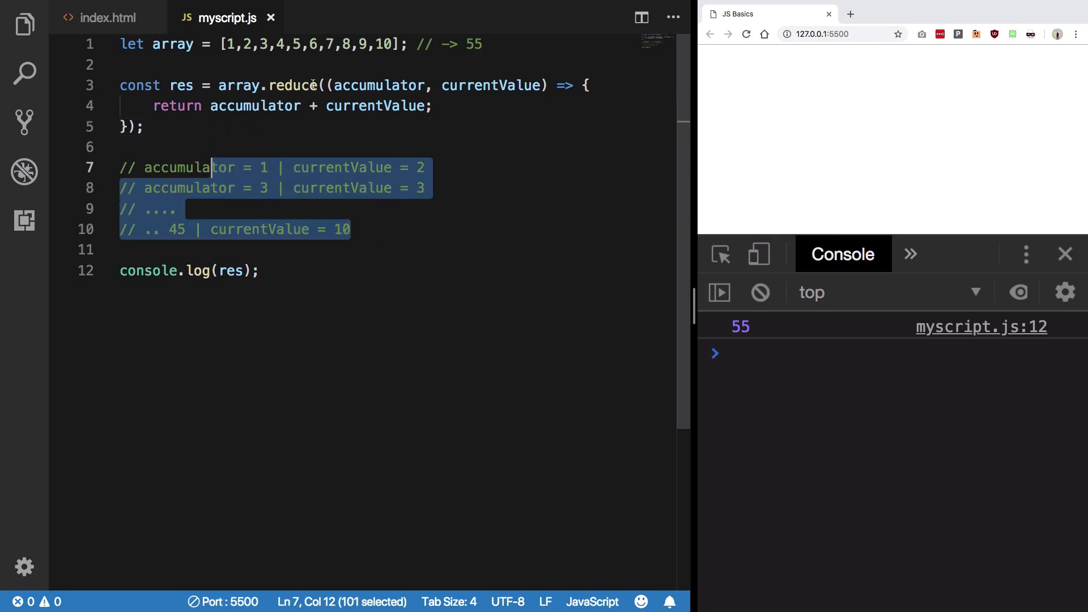
click(432, 106)
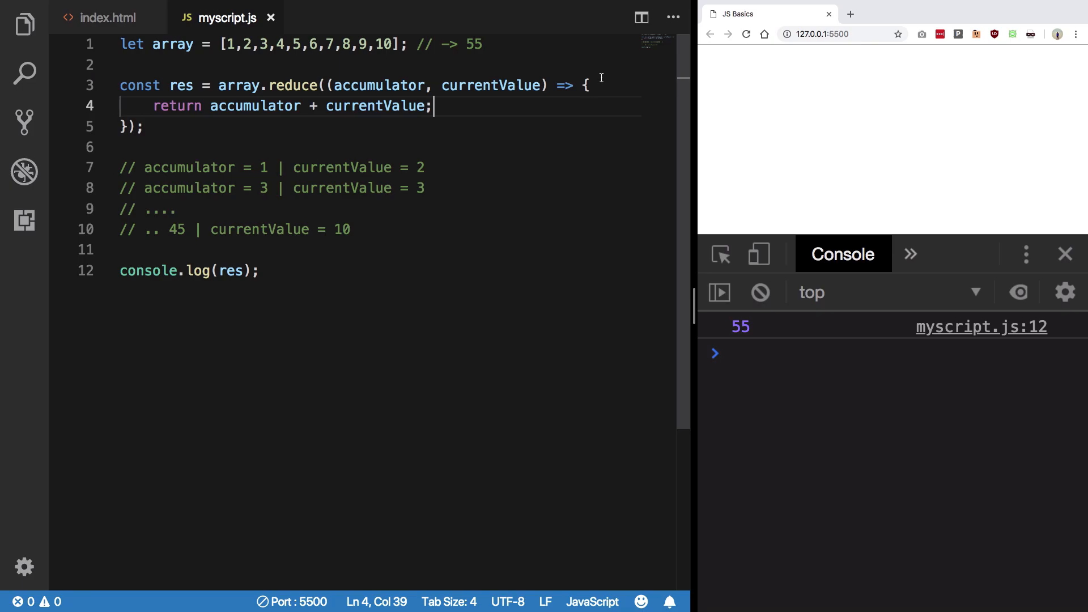
Add let count = 0, count++ inside the callback, log count, and restore ', 0'.
text(co)
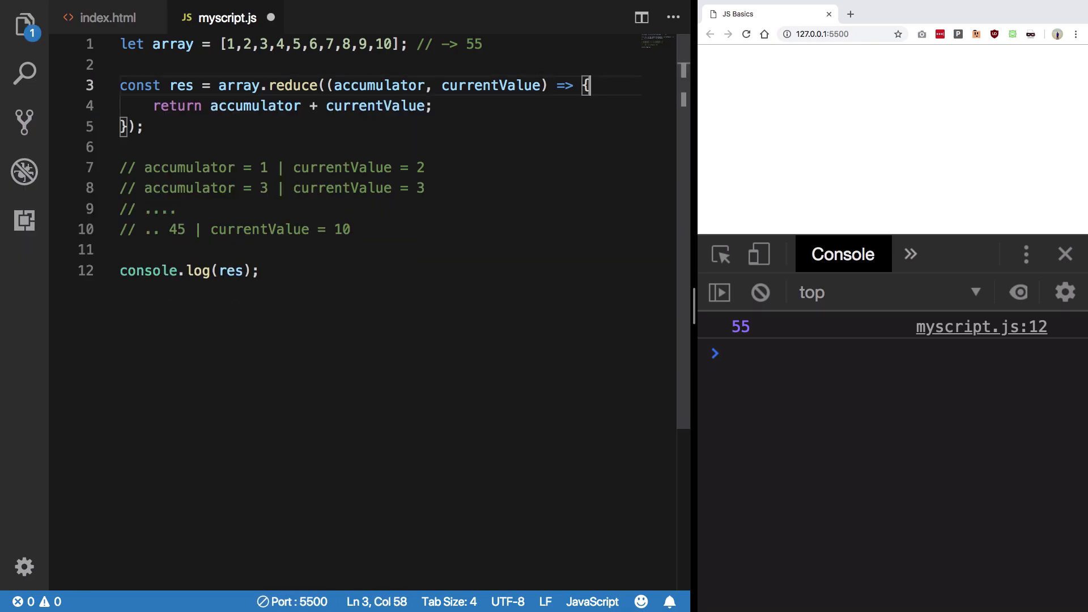
text(let count = 0)
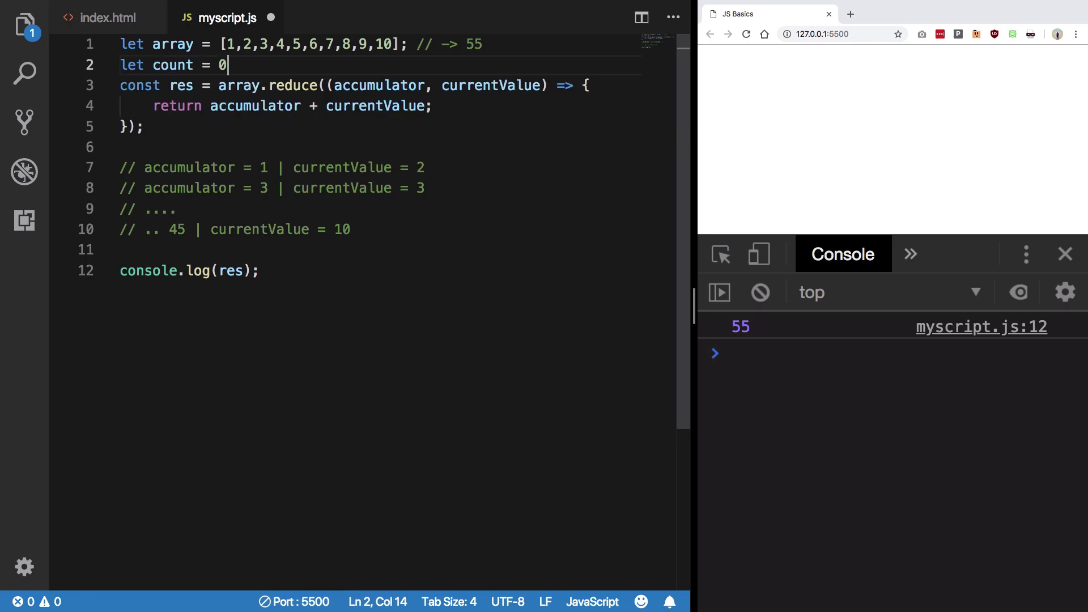
click(584, 86)
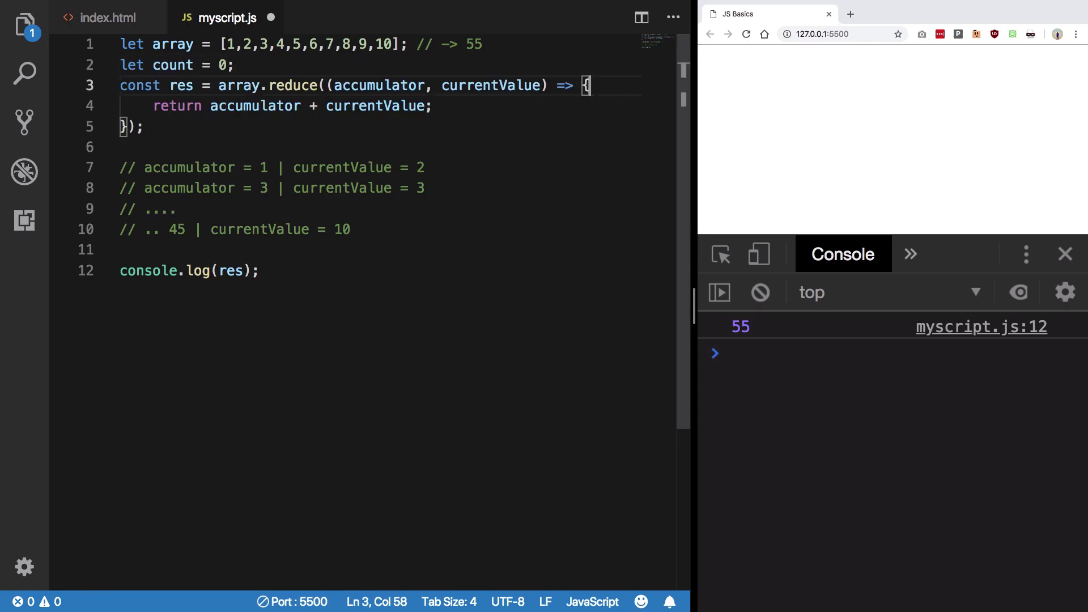
text(count++;)
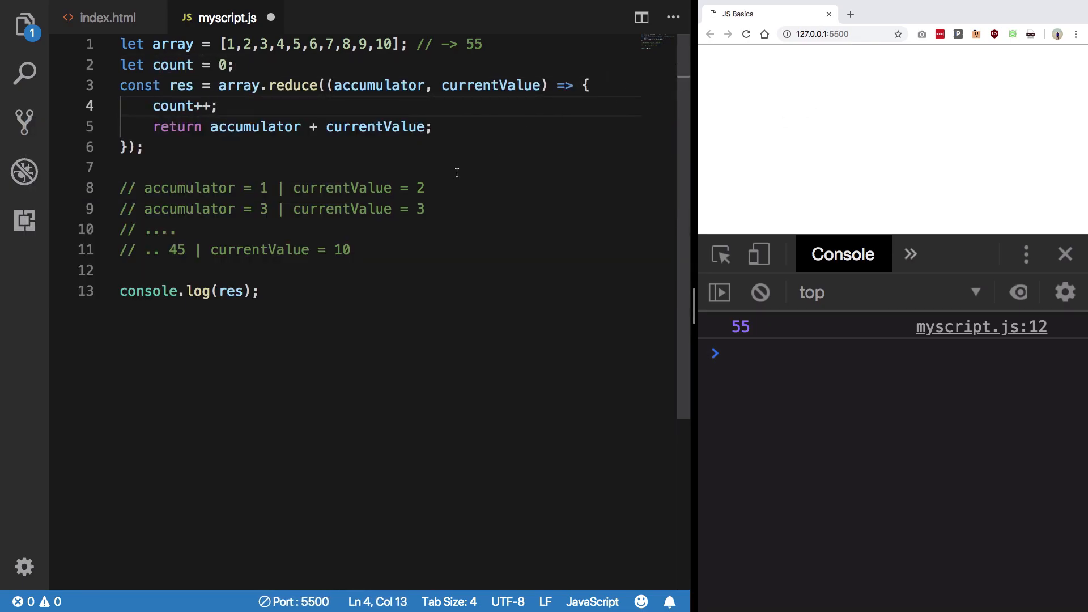
text(count)
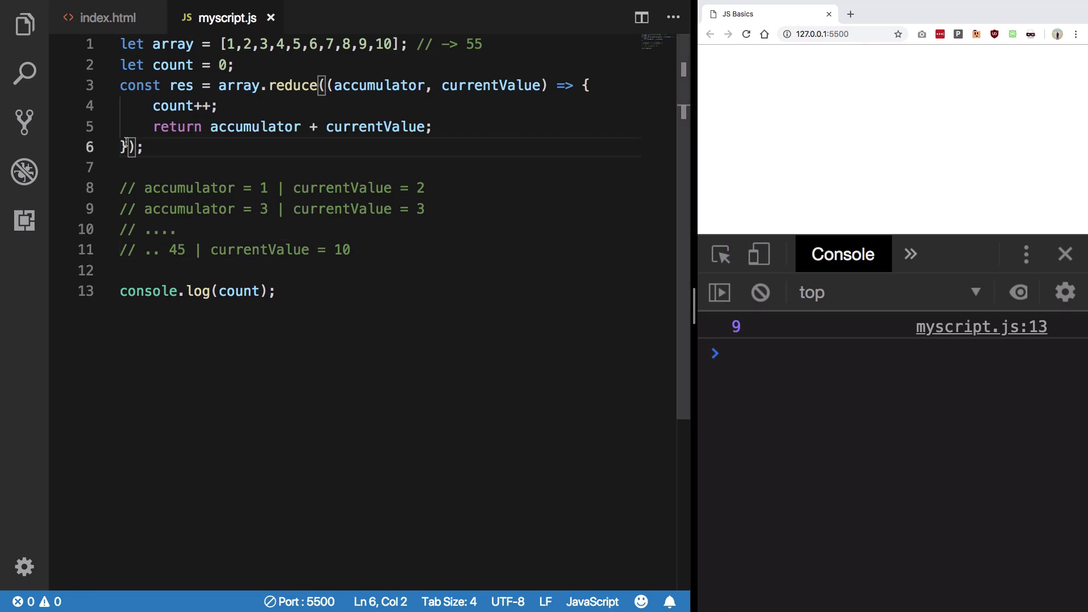
text(, 0)
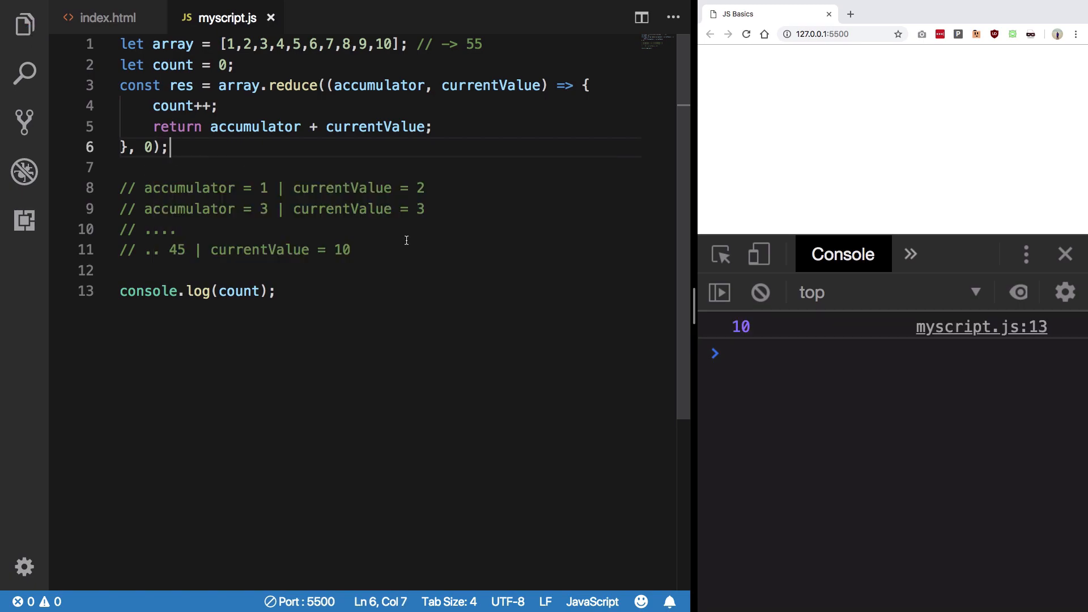
mouse_move(737, 340)
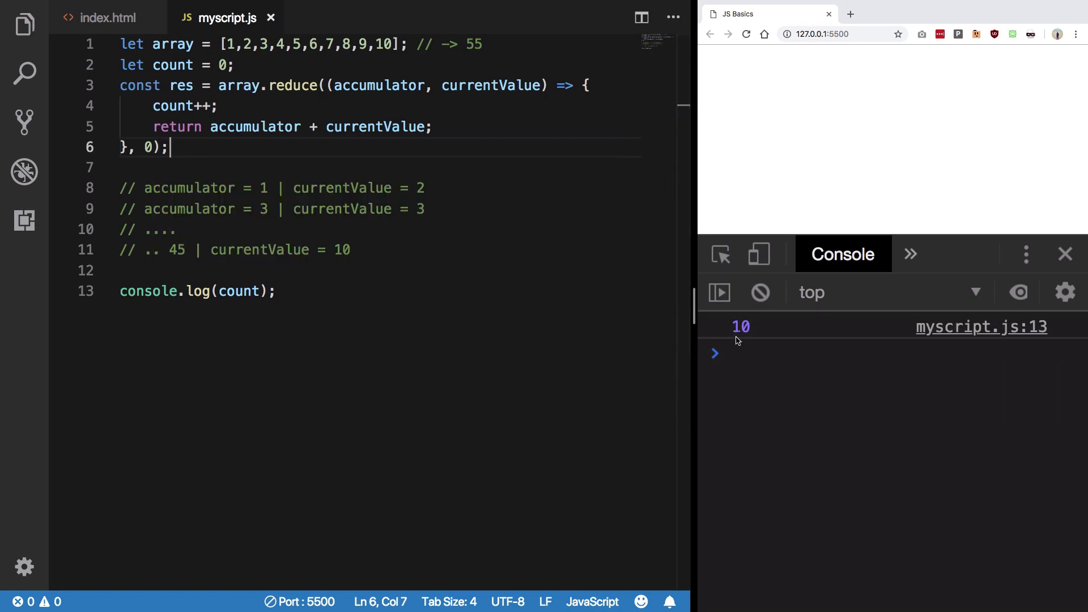
Delete the ', 0' initial value from the reduce call on line 6.
click(350, 250)
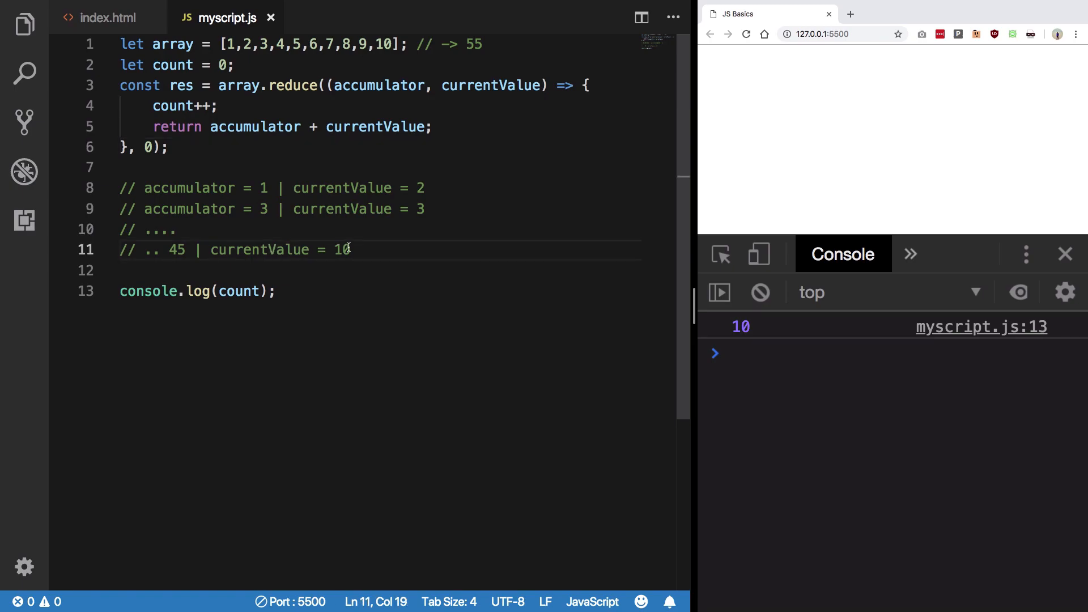
click(155, 146)
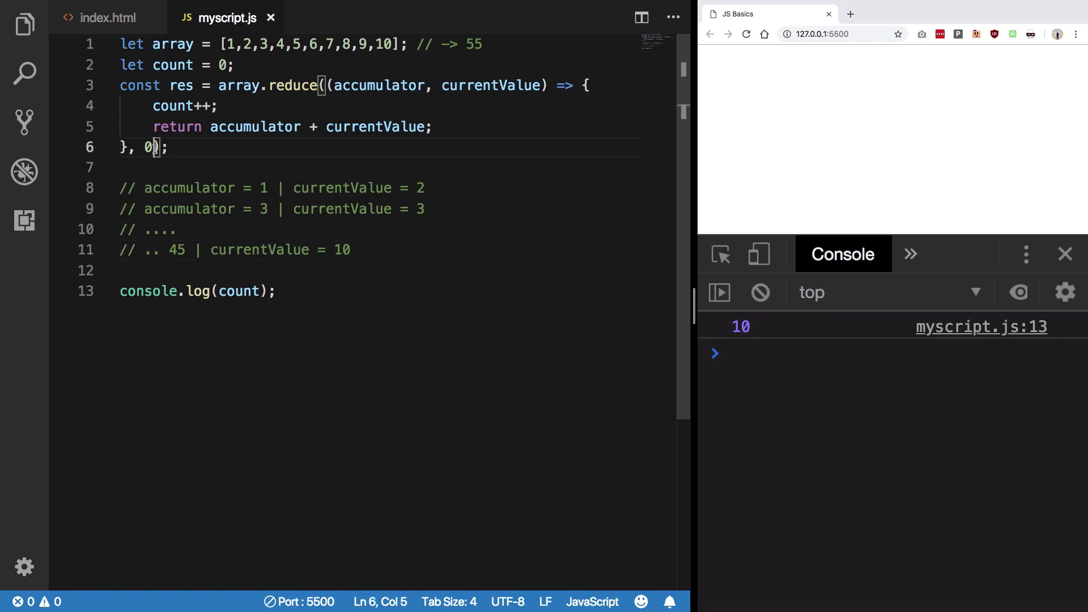
key(Backspace)
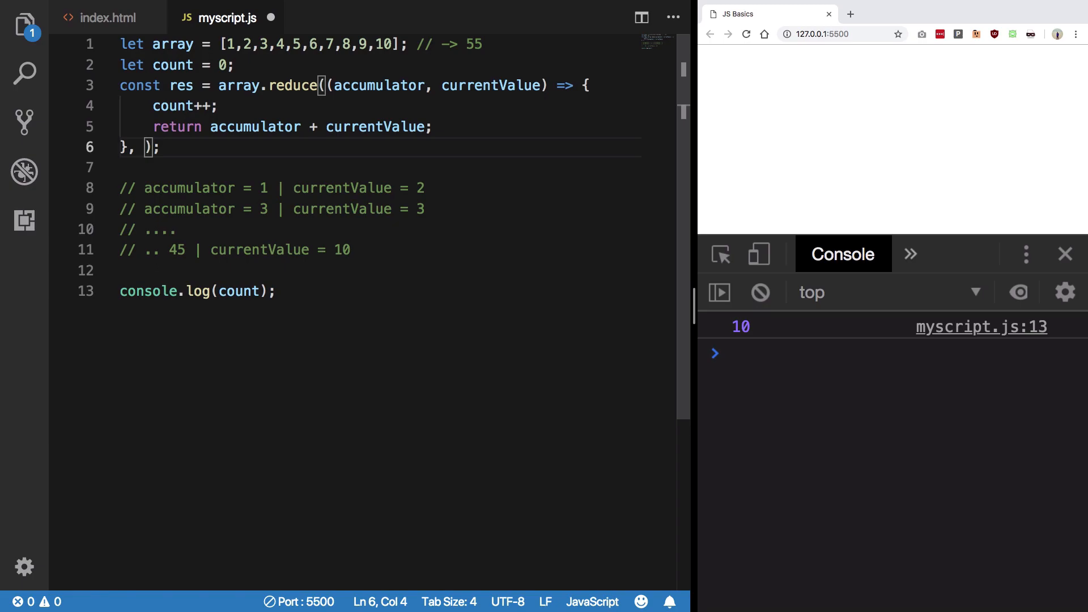
key(Backspace)
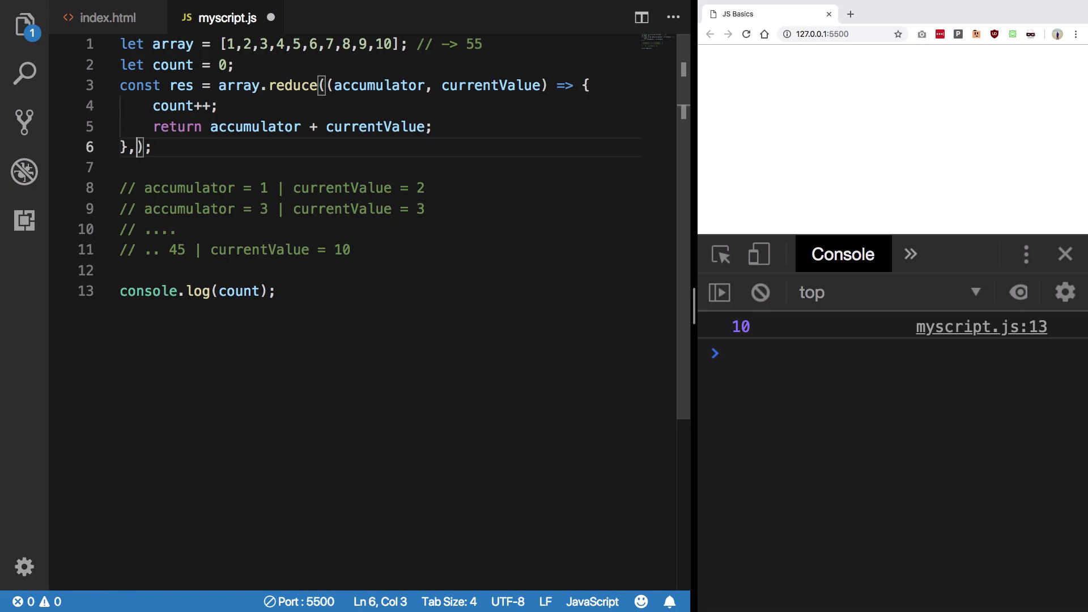
key(Backspace)
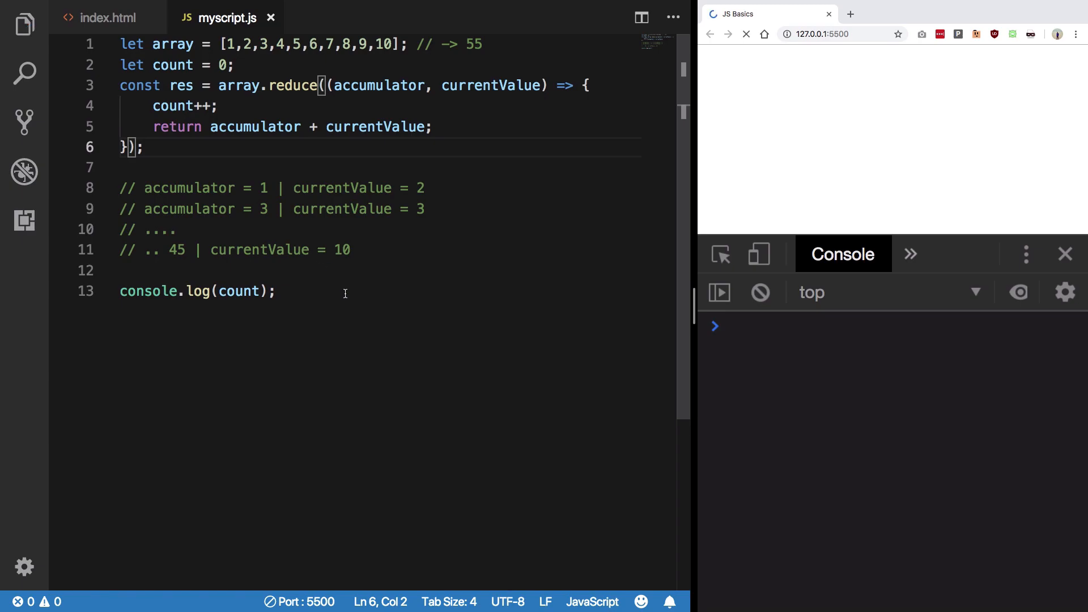